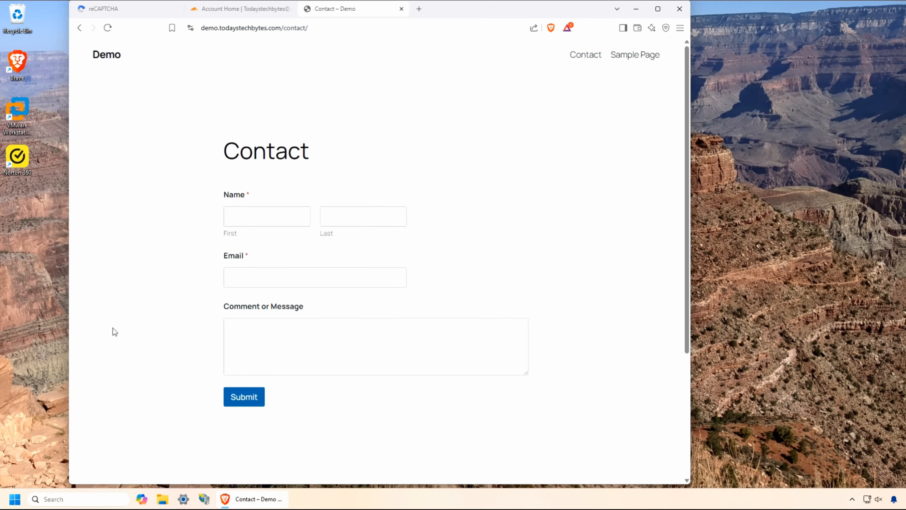
mouse_move(117, 401)
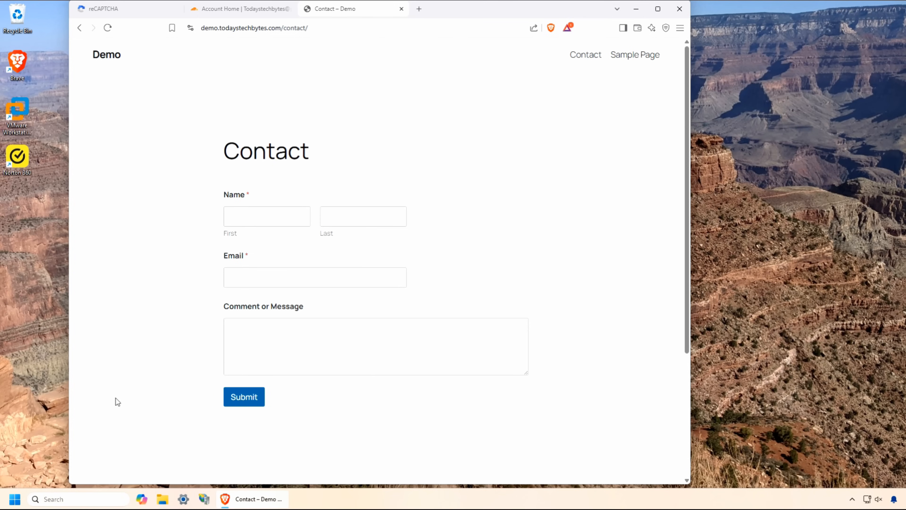
mouse_move(121, 398)
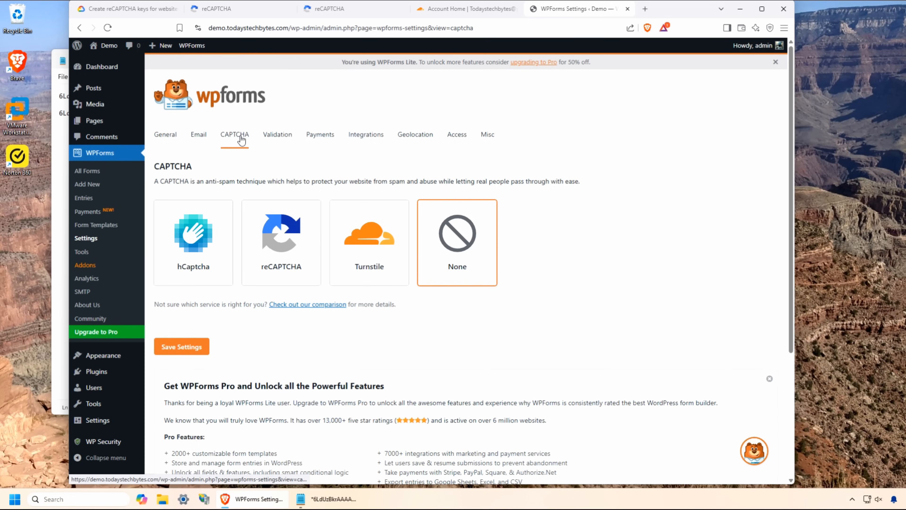
- Choose reCAPTCHA in WPForms and pass the motorcycle image challenge on the Contact form
left_click(281, 234)
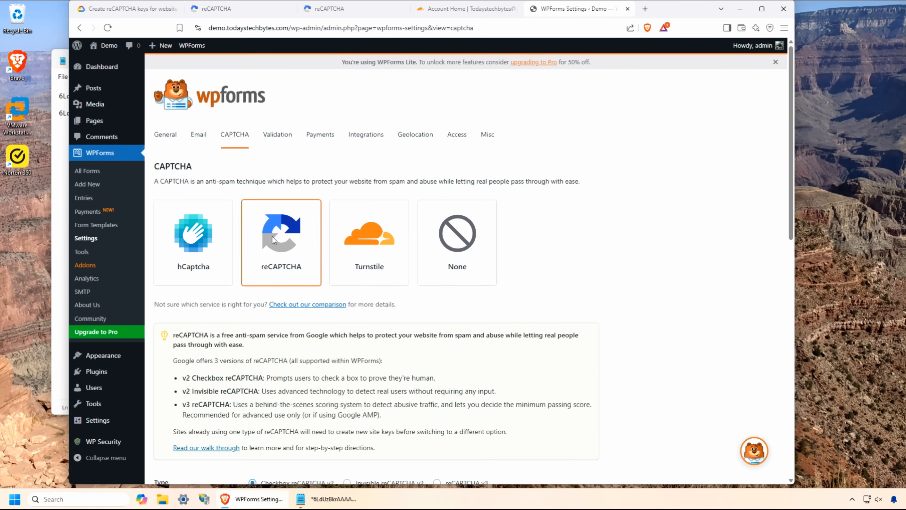
scroll("down", 3)
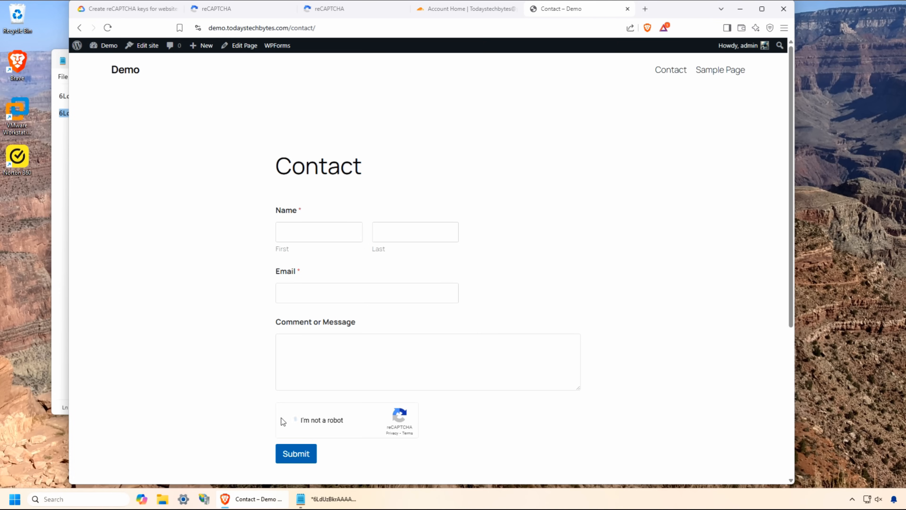
left_click(284, 420)
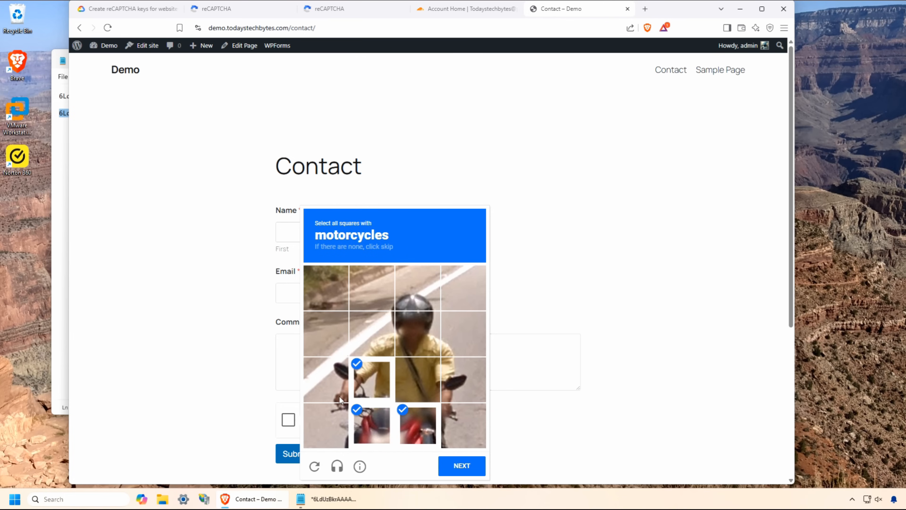
left_click(461, 466)
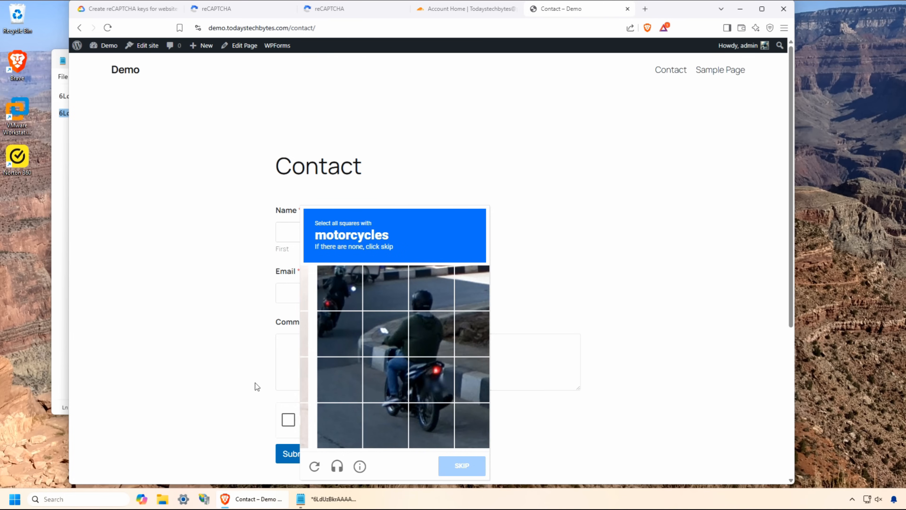
left_click(417, 425)
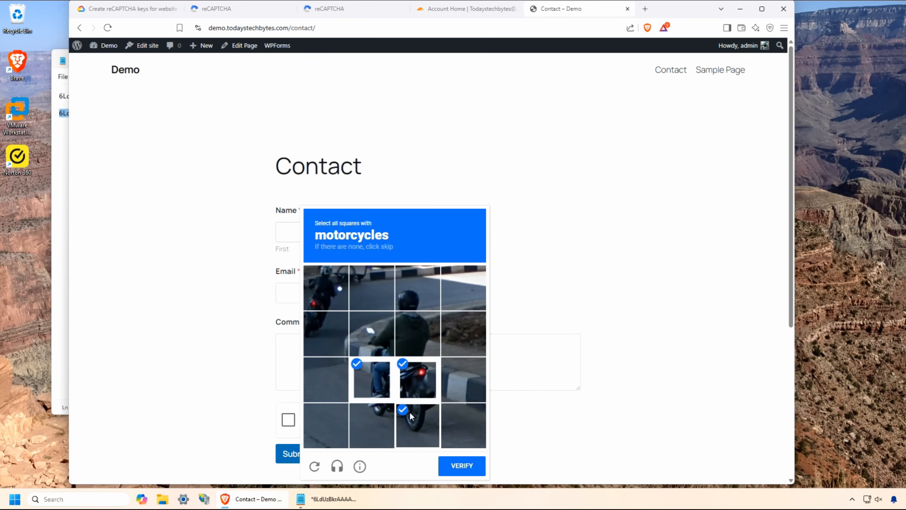
left_click(461, 465)
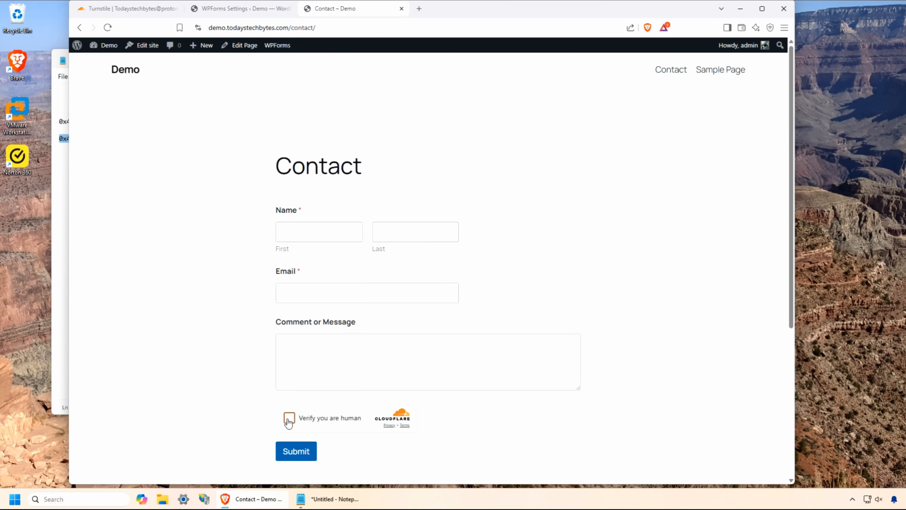
- Pass the Turnstile human check and review All-In-One Security's CAPTCHA settings
left_click(289, 417)
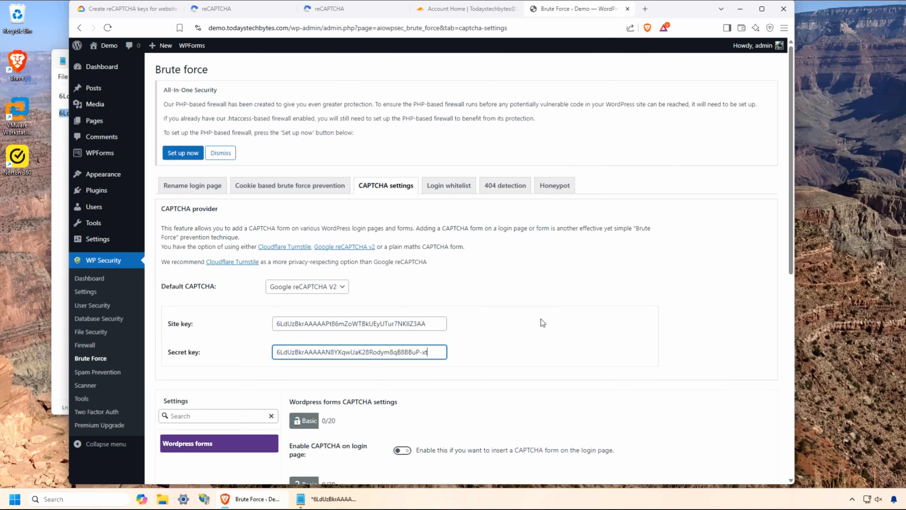
scroll("down", 3)
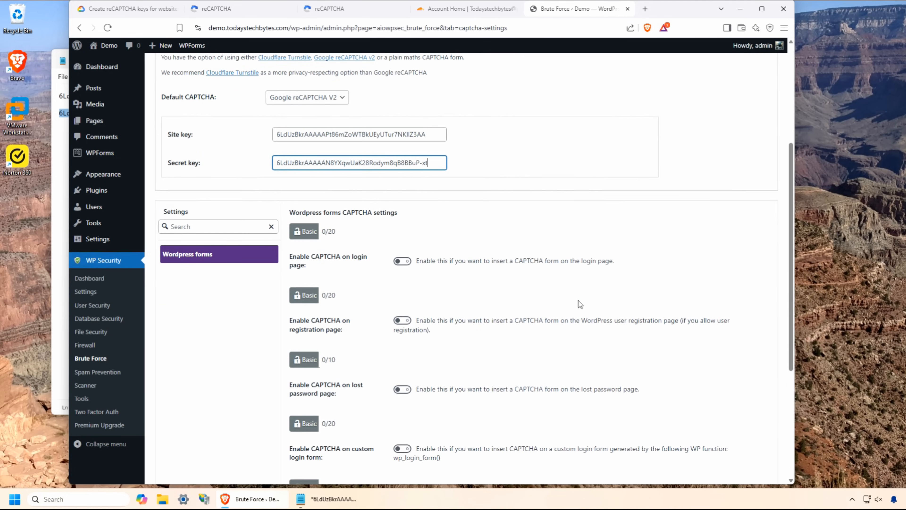
left_click(402, 261)
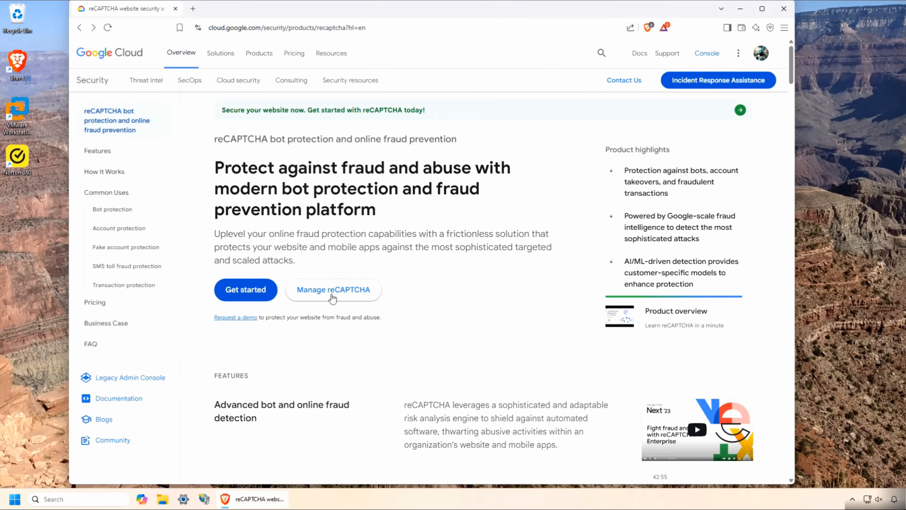
- Start a new reCAPTCHA site registration for demo.todaystechbytes.com in the admin console
left_click(333, 289)
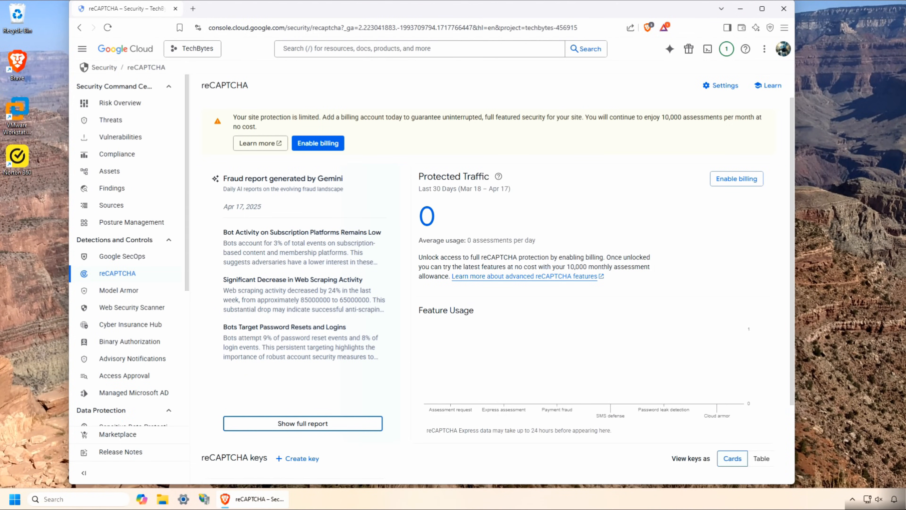
left_click(302, 458)
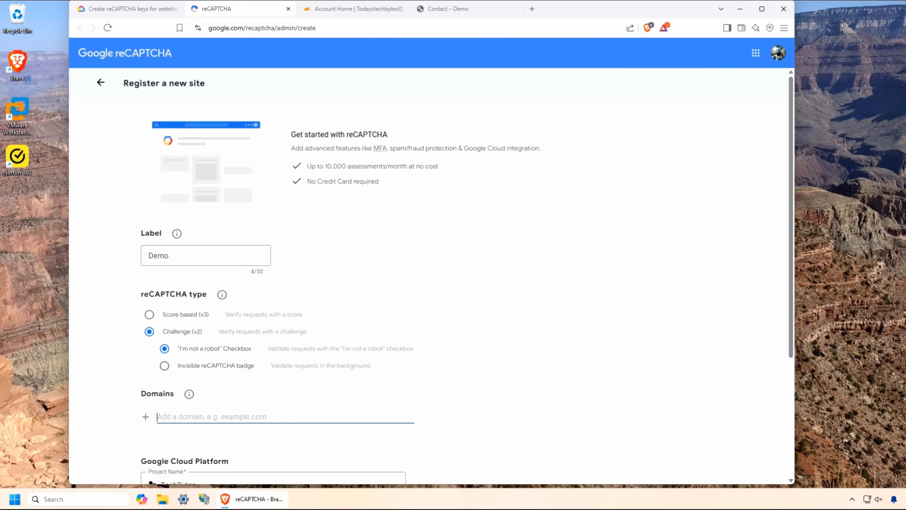
type("demo.")
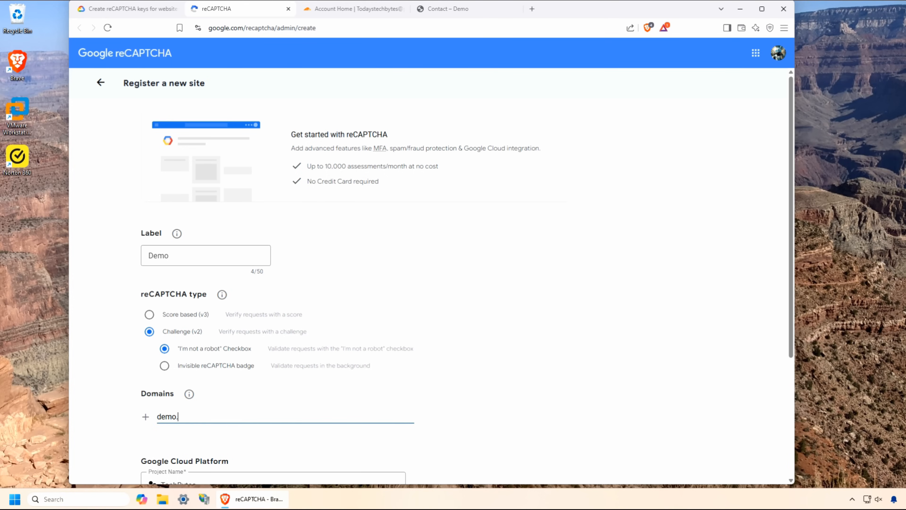
type("todayst")
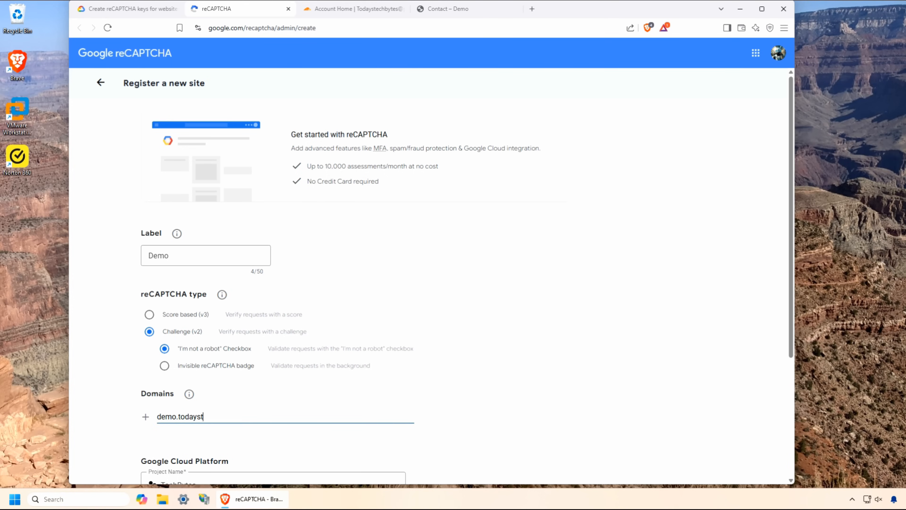
type("echbytes.com")
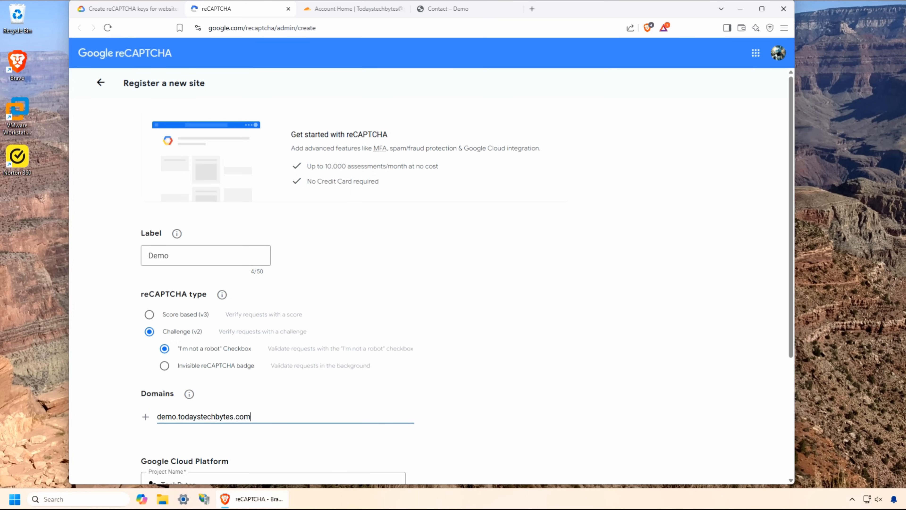
- Submit the v2 checkbox registration and copy the generated site key
scroll("down", 3)
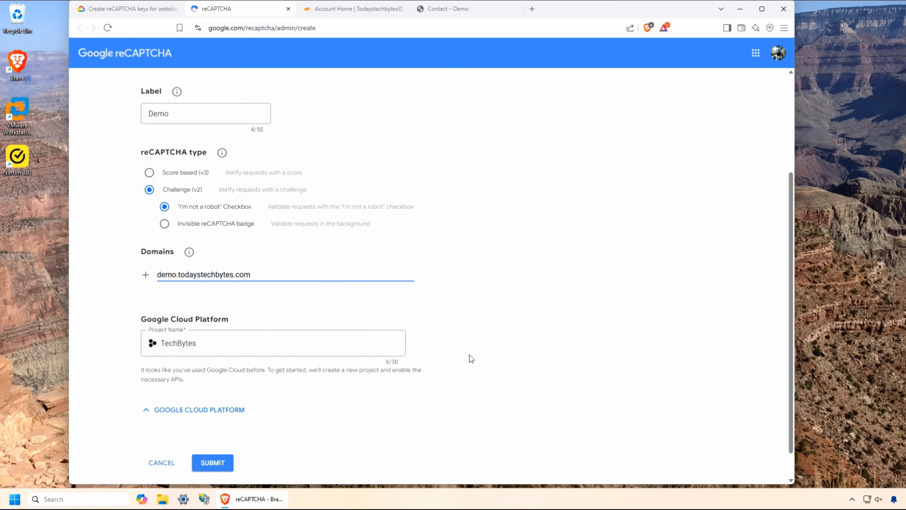
scroll("down", 3)
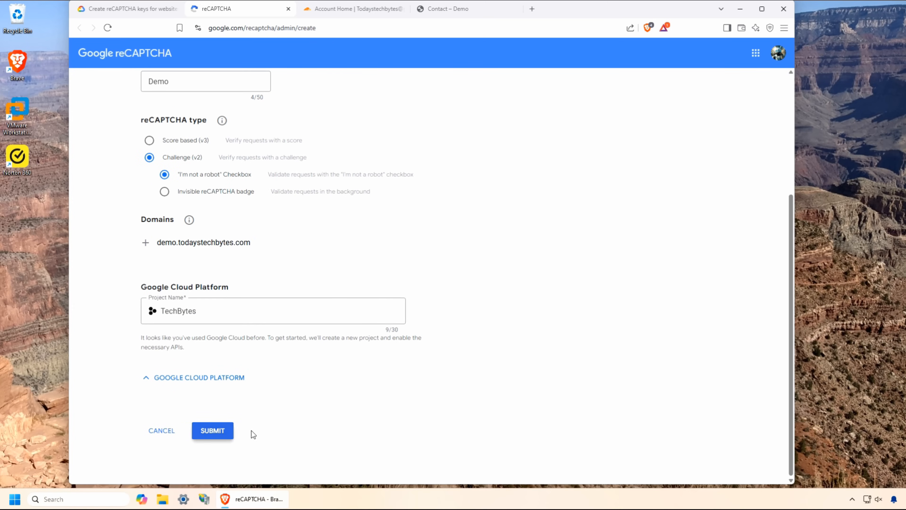
left_click(212, 430)
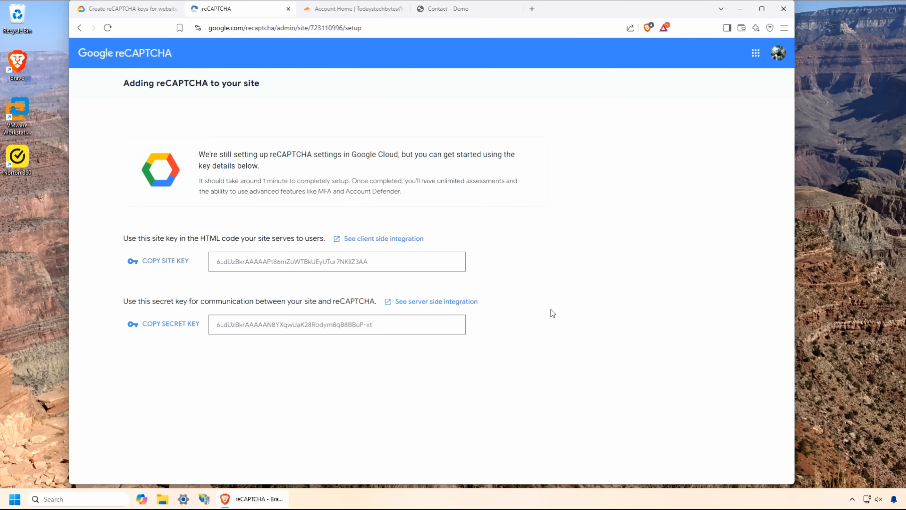
mouse_move(208, 276)
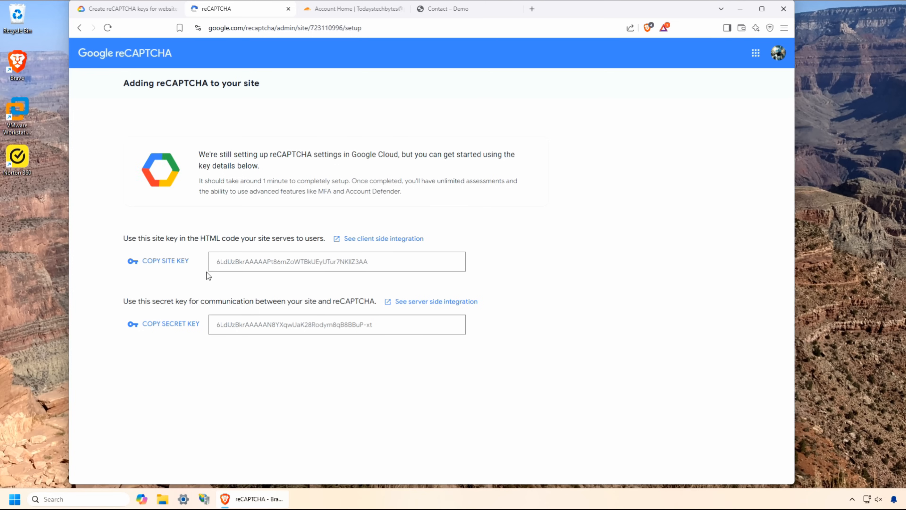
mouse_move(176, 266)
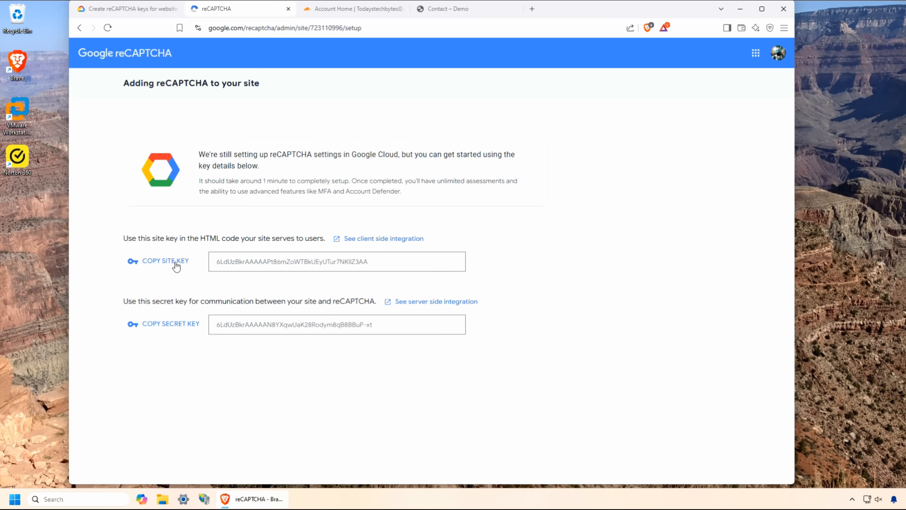
left_click(164, 260)
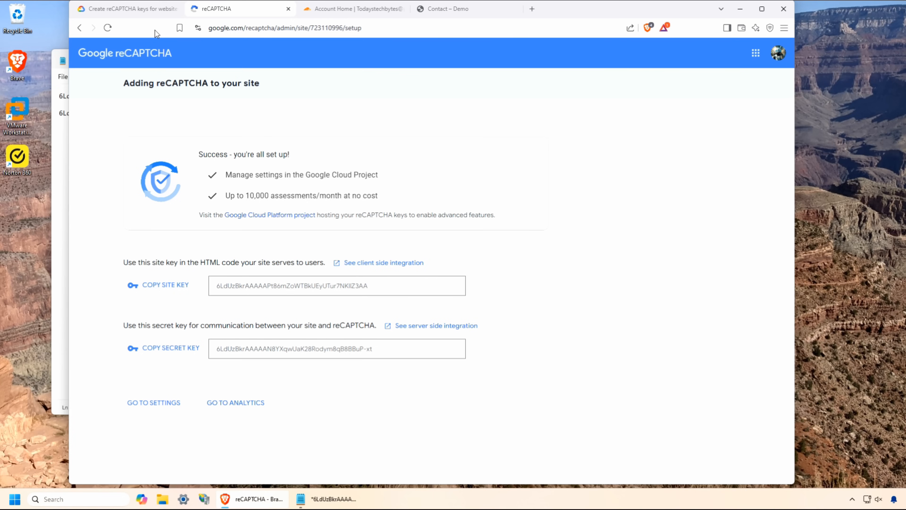
mouse_move(192, 396)
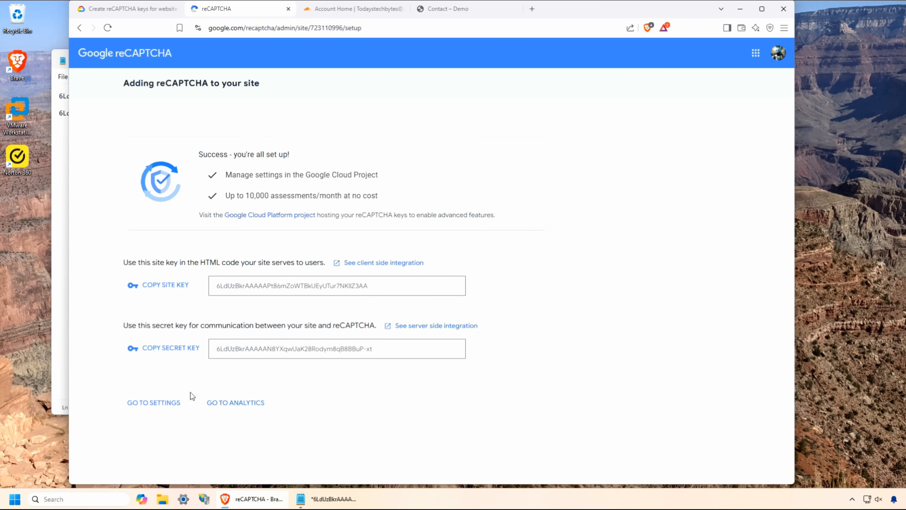
- Set WPForms CAPTCHA to Checkbox reCAPTCHA v2 with both keys and save the settings
left_click(572, 9)
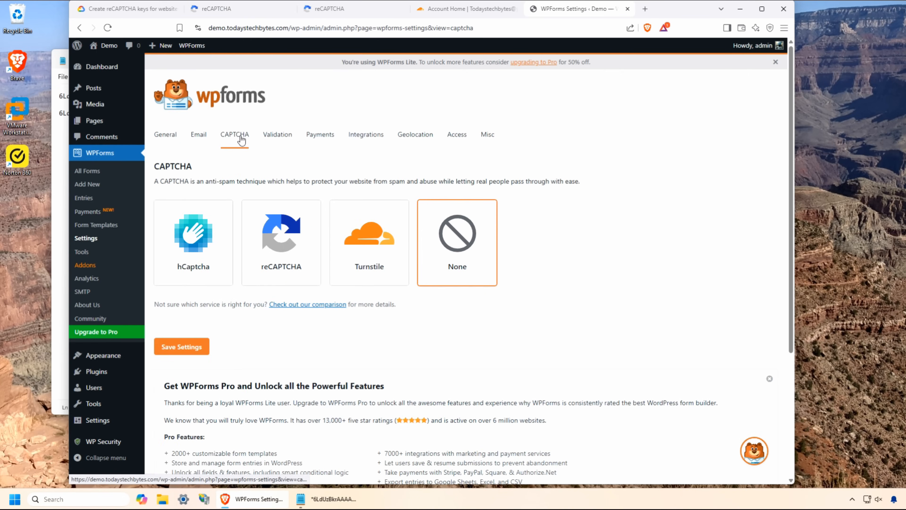
left_click(281, 234)
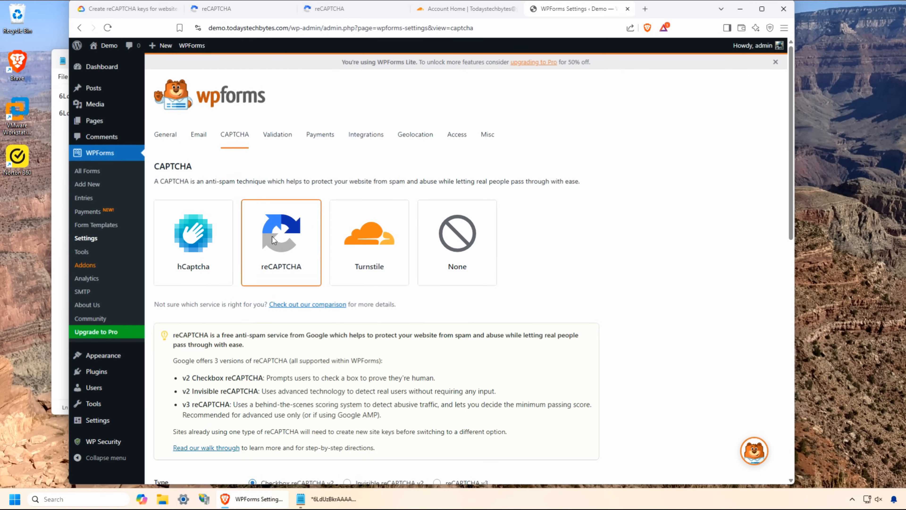
scroll("down", 3)
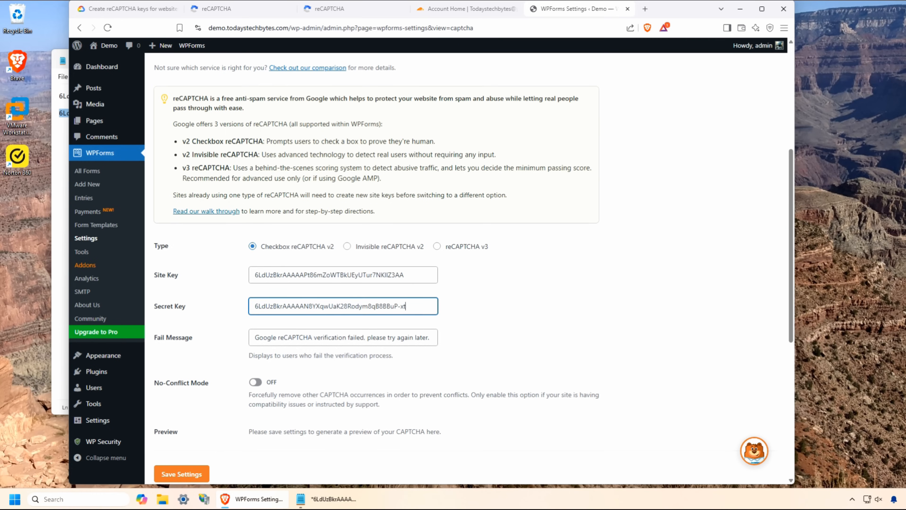
left_click(242, 454)
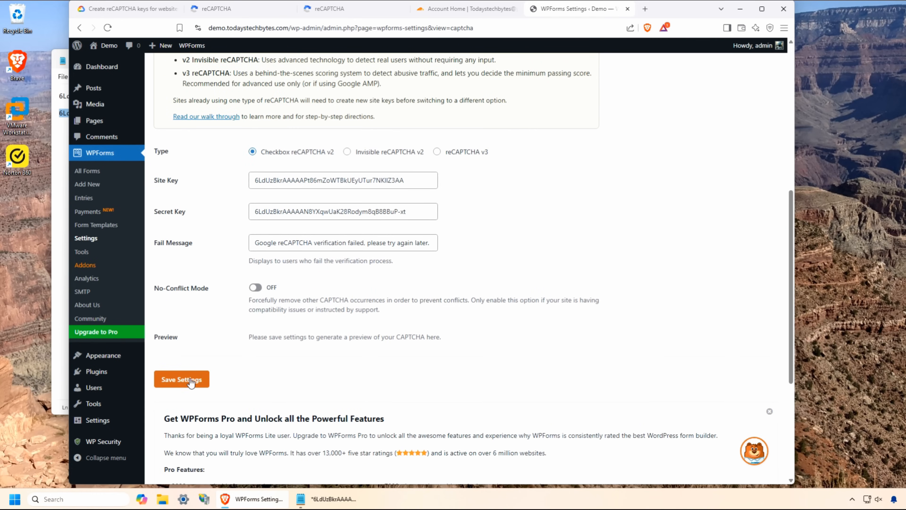
left_click(181, 379)
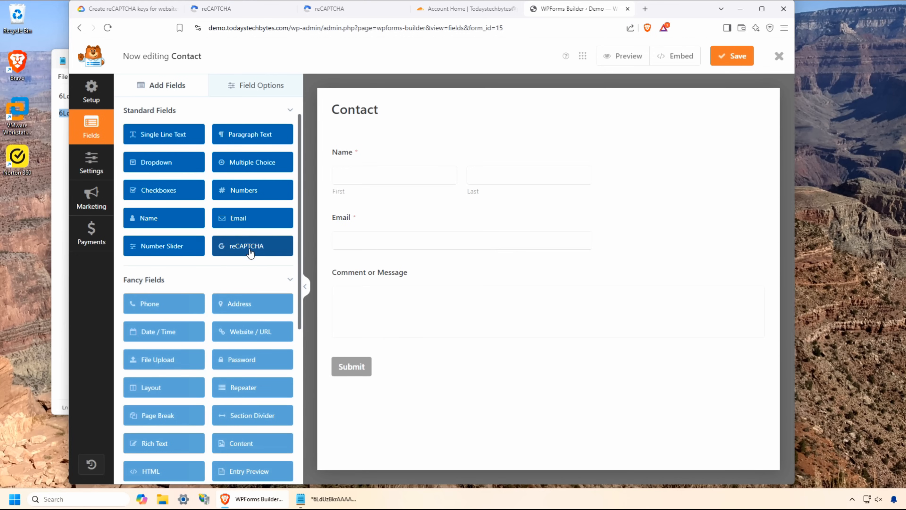
- Add a reCAPTCHA field to the Contact form and dismiss the enabled notice
left_click(252, 246)
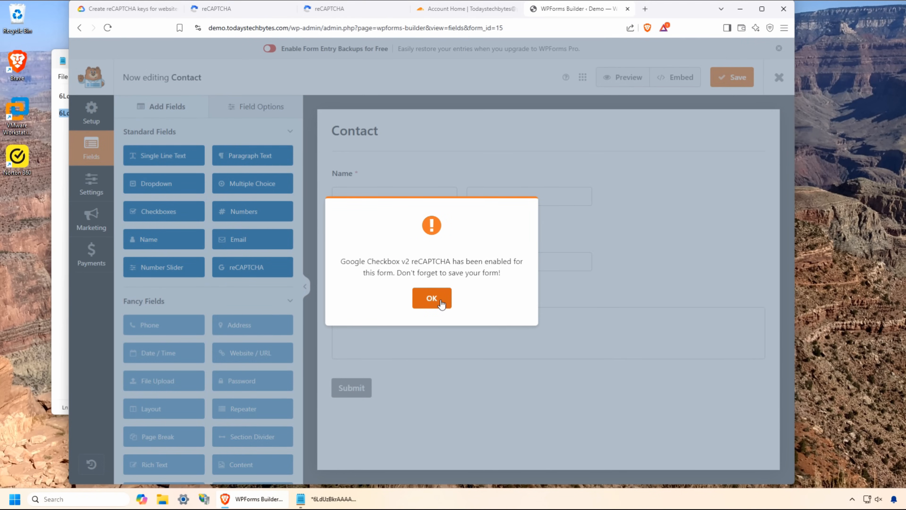
left_click(431, 299)
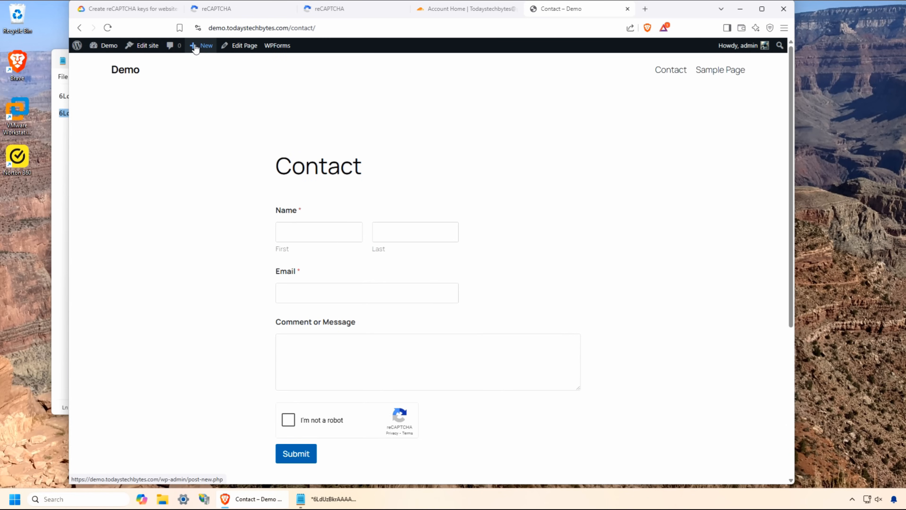
mouse_move(198, 245)
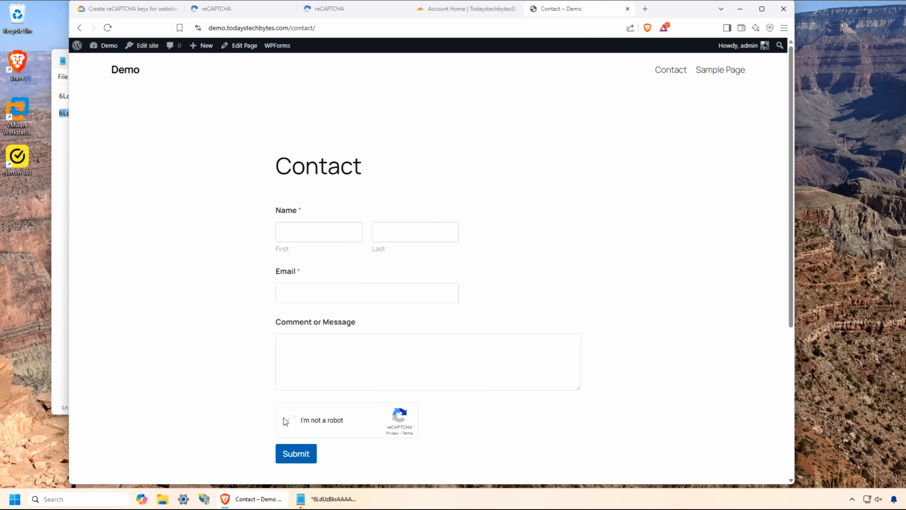
- Tick I'm not a robot, solve the motorcycle image challenges and submit the contact message
left_click(287, 420)
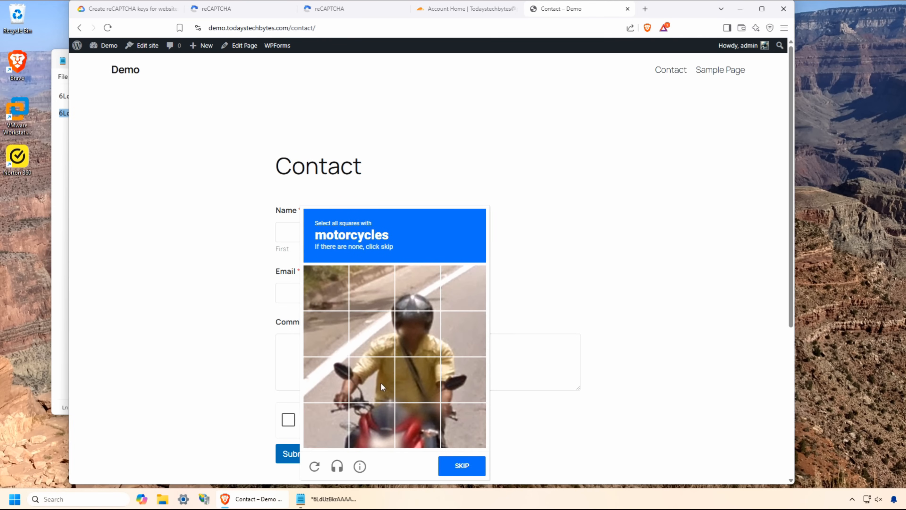
left_click(371, 379)
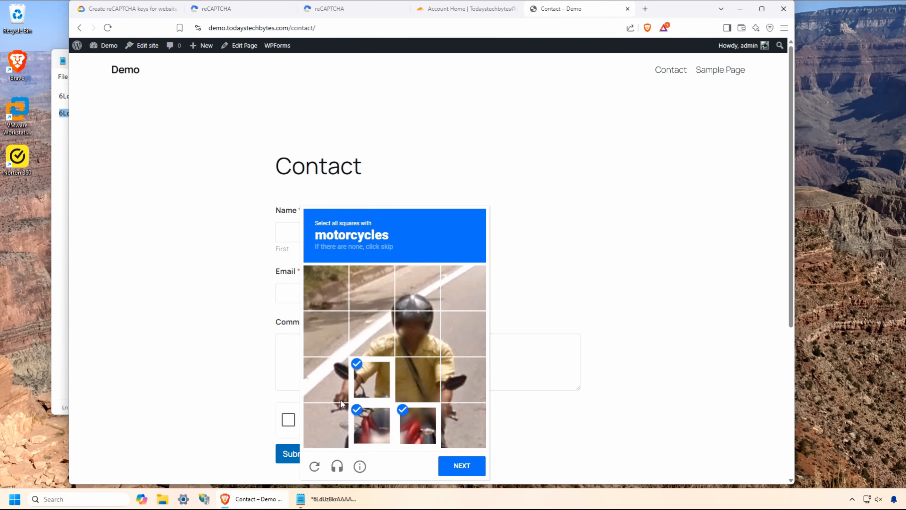
left_click(462, 466)
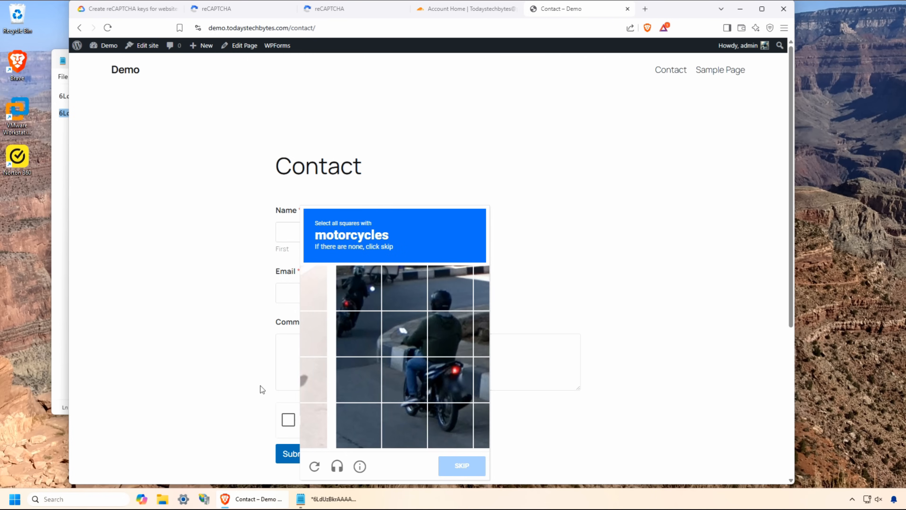
left_click(418, 379)
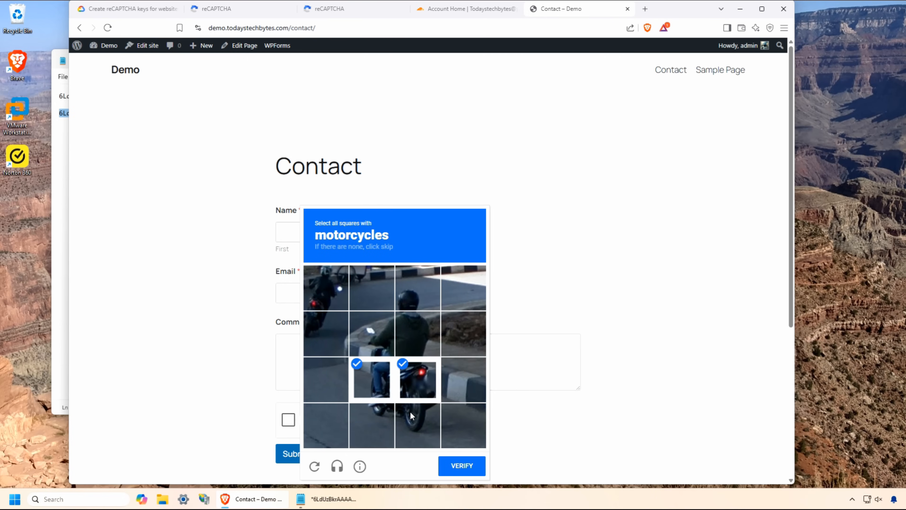
left_click(462, 465)
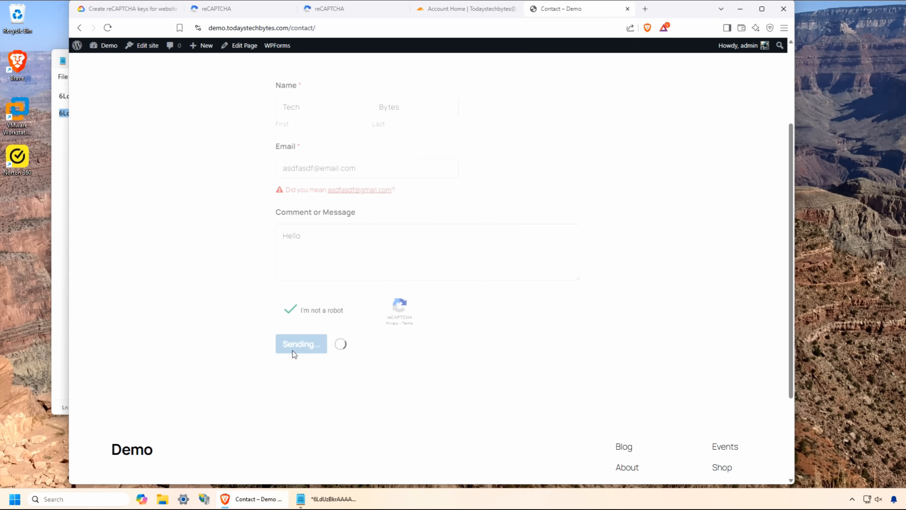
left_click(301, 343)
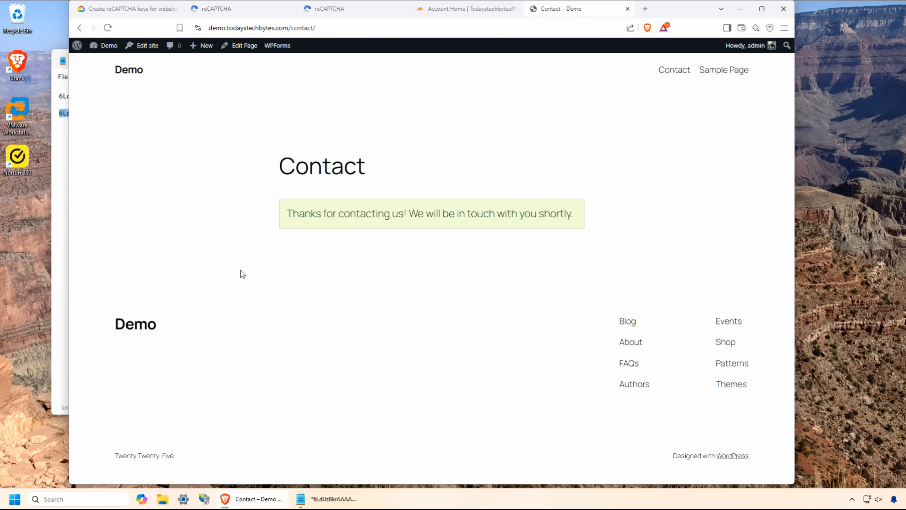
mouse_move(141, 78)
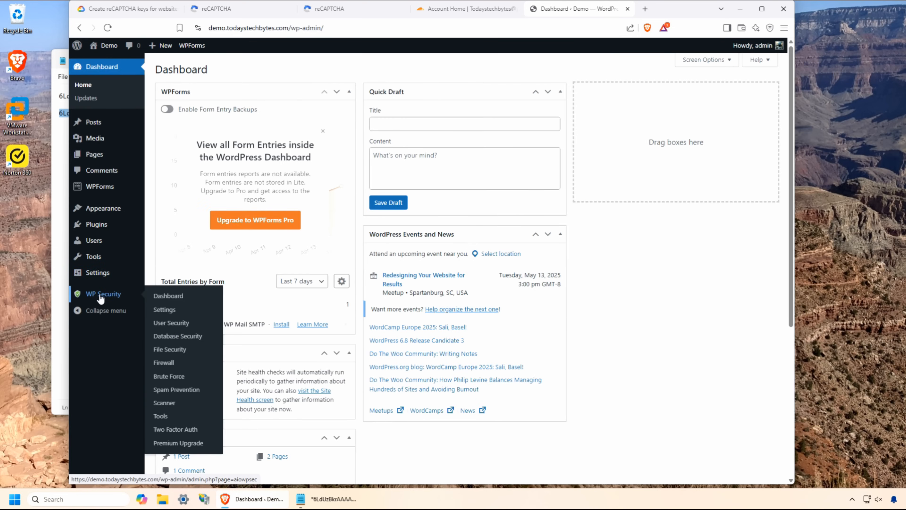
- Review All-In-One Security's settings and the Brute Force CAPTCHA section holding the reCAPTCHA V2 keys
left_click(168, 296)
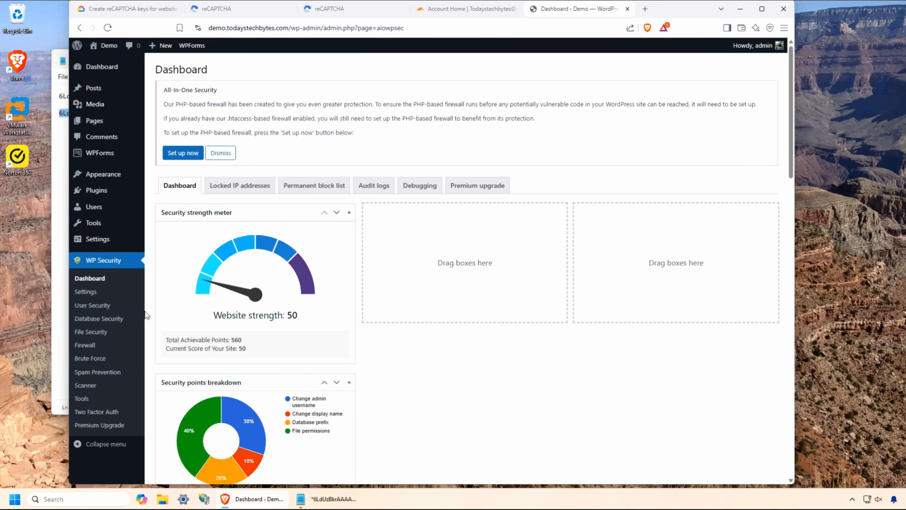
left_click(85, 291)
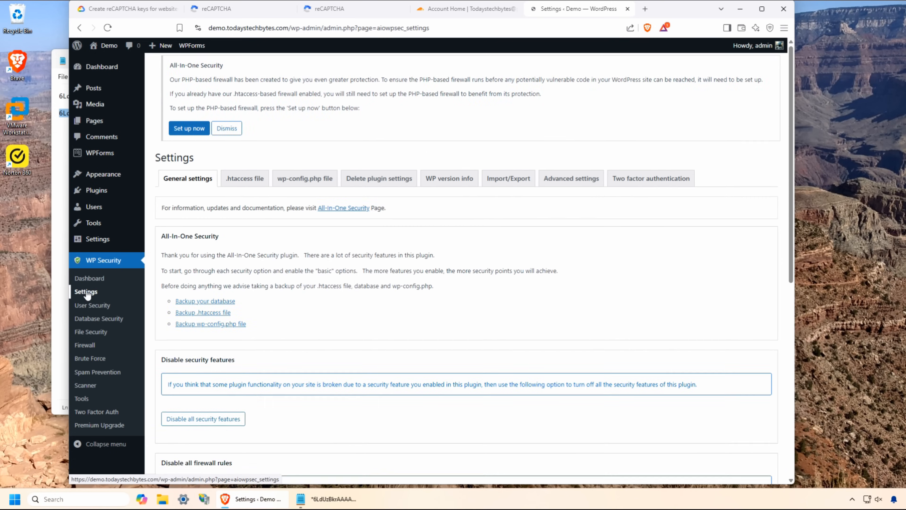
scroll("up", 3)
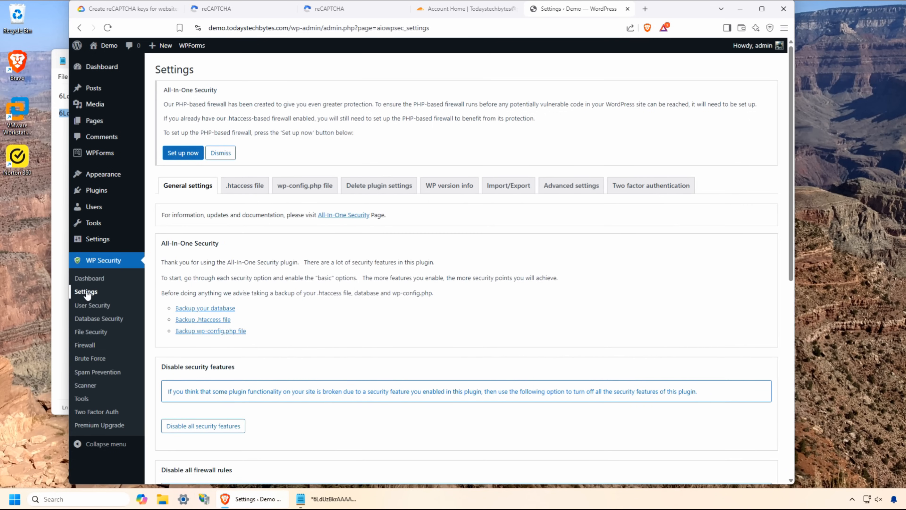
scroll("down", 3)
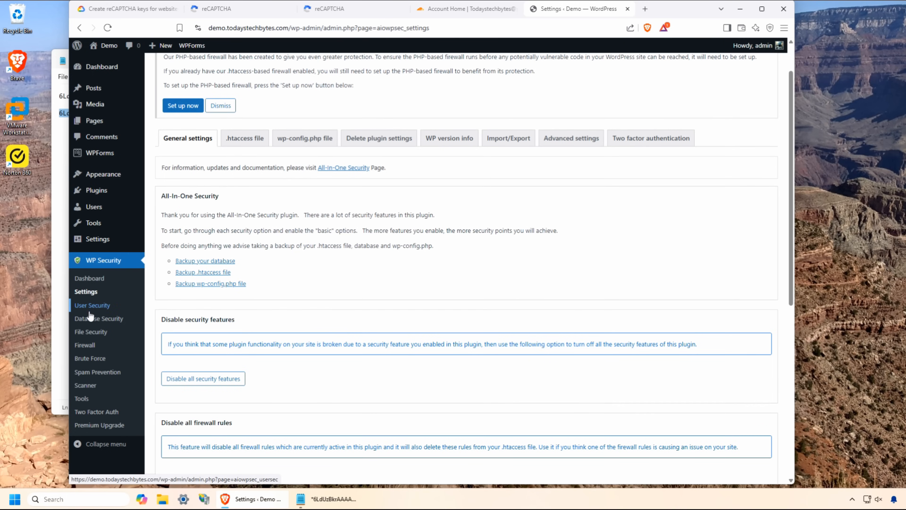
mouse_move(90, 358)
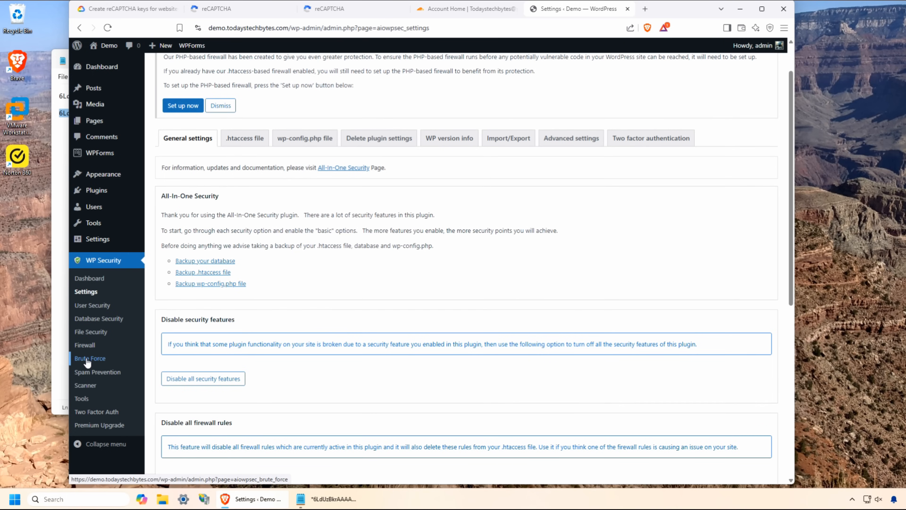
left_click(90, 358)
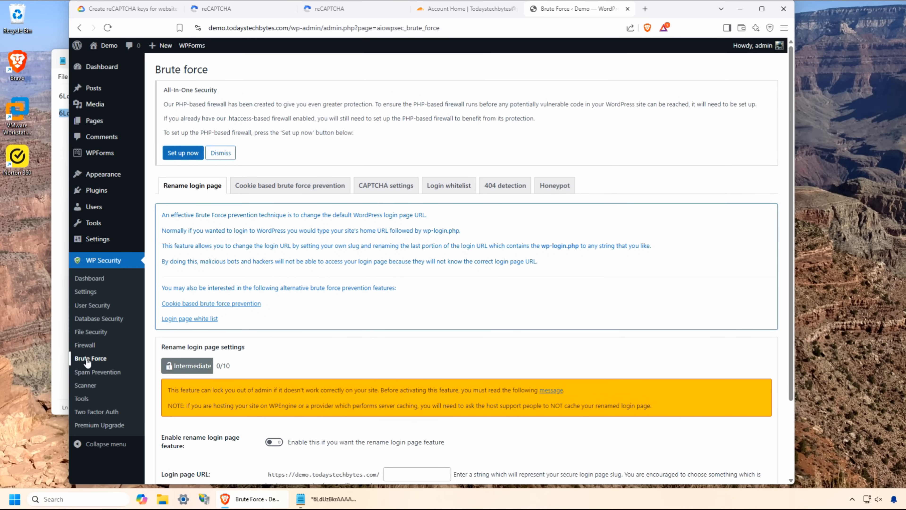
mouse_move(385, 185)
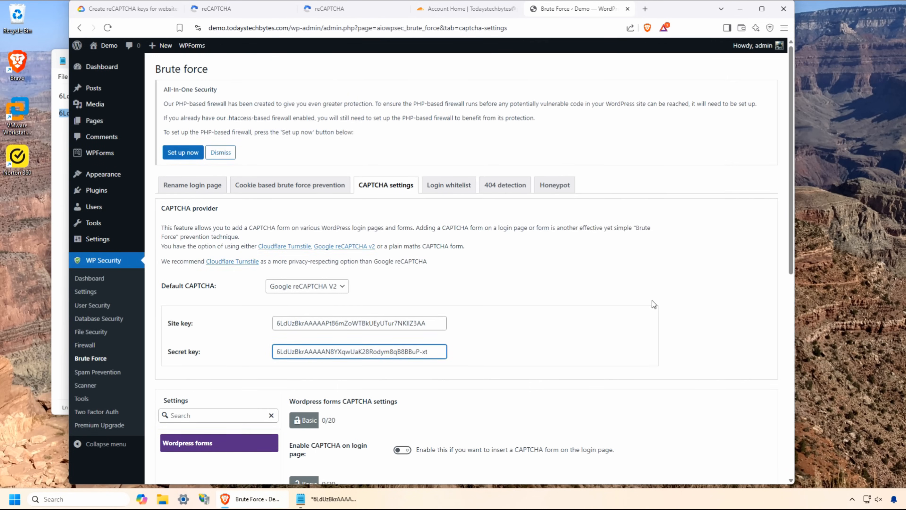
scroll("down", 3)
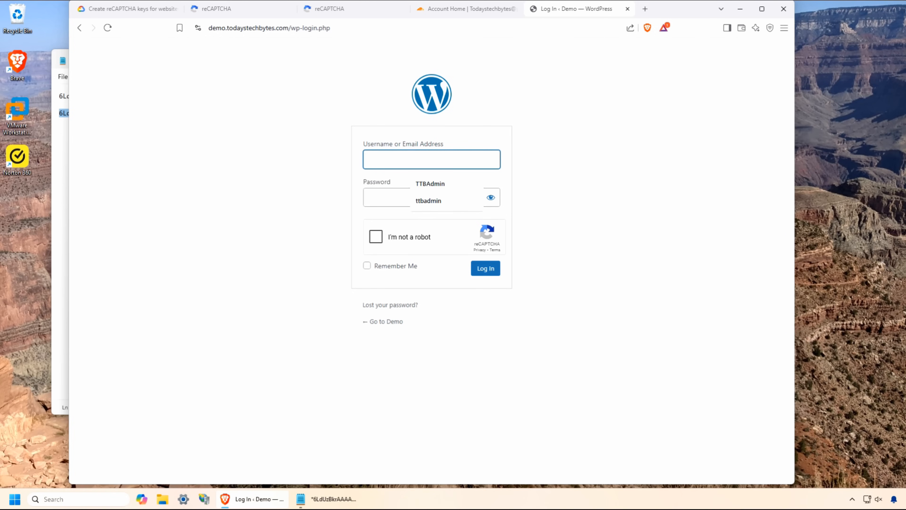
- Log in to WordPress with the saved admin username and password
left_click(430, 184)
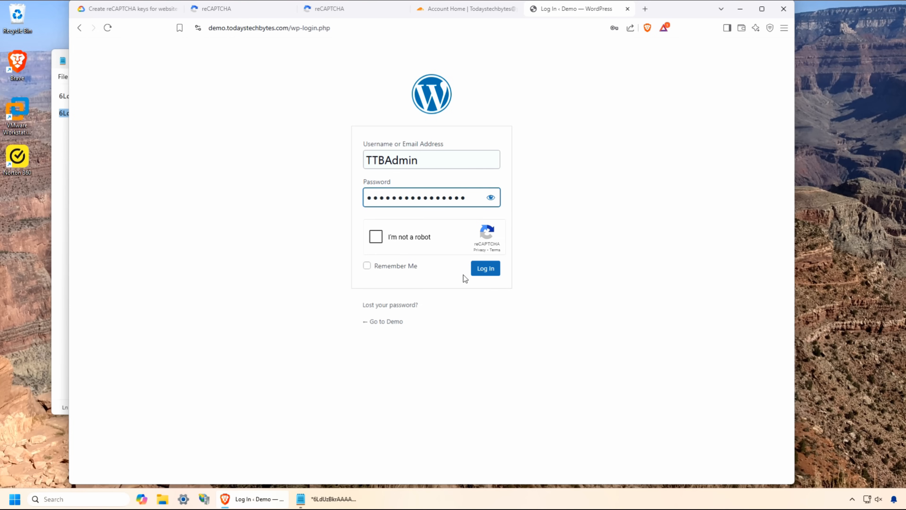
left_click(484, 268)
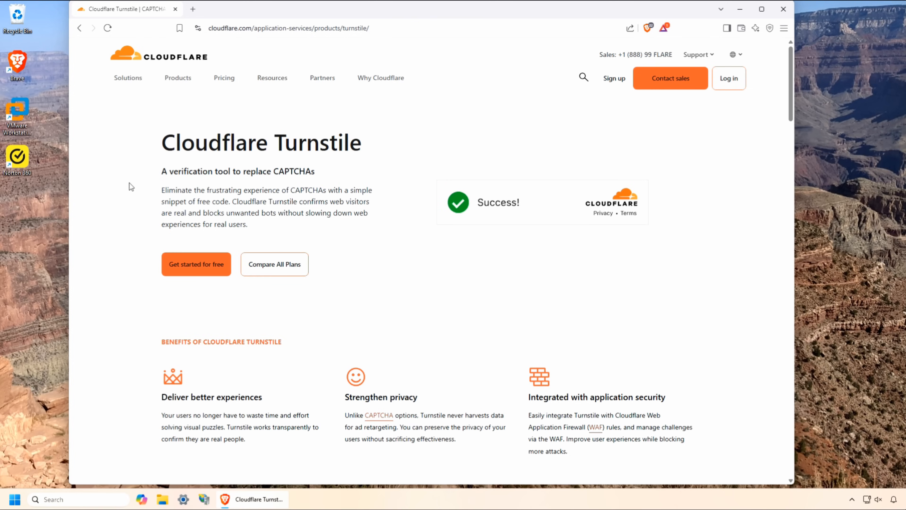
- Rerun the Turnstile demo check and sign in to the Cloudflare dashboard
left_click(458, 202)
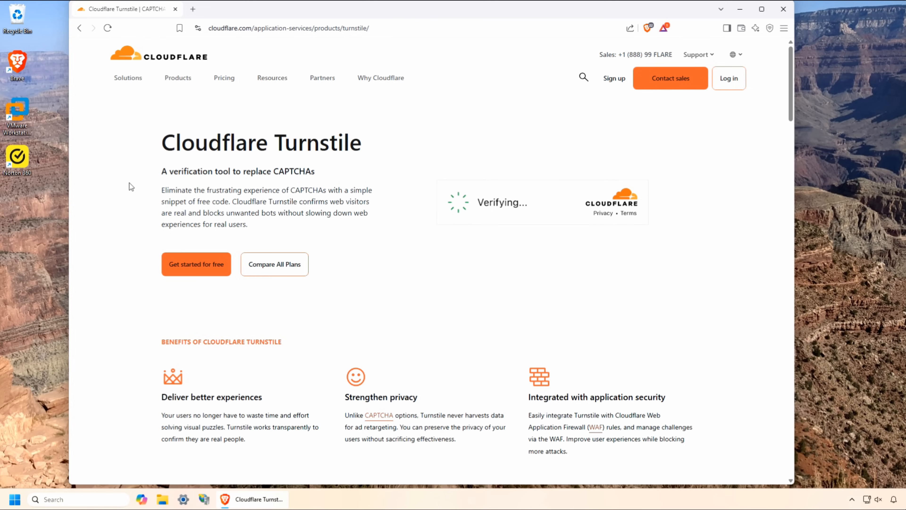
left_click(728, 78)
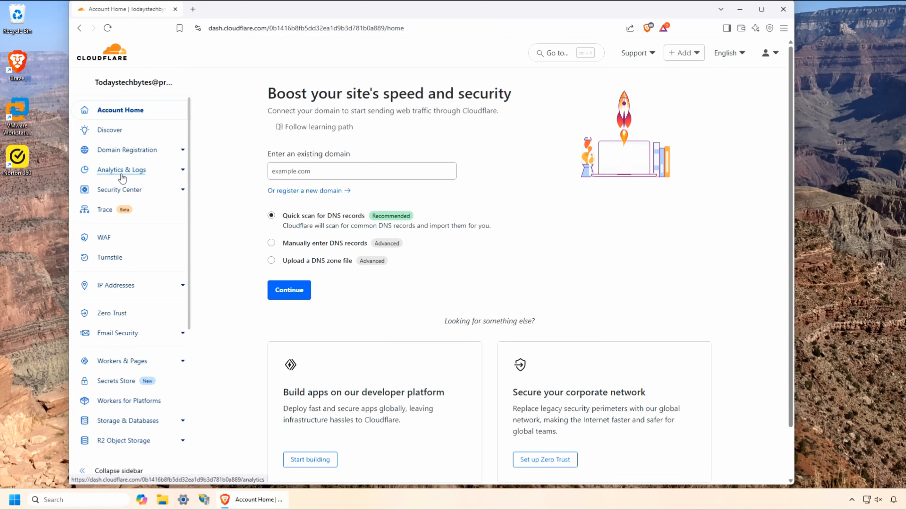
- Add a Turnstile widget with the demo.todaystechbytes.com hostname selected
left_click(111, 258)
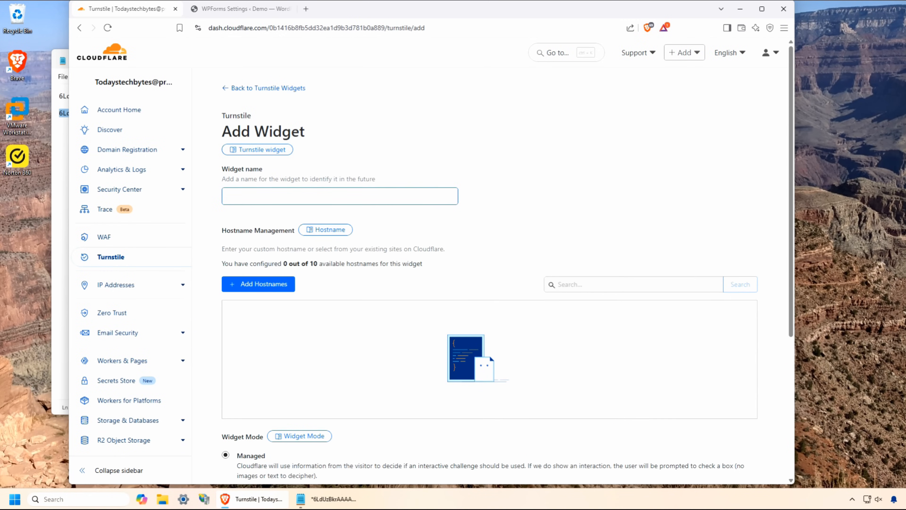
left_click(258, 284)
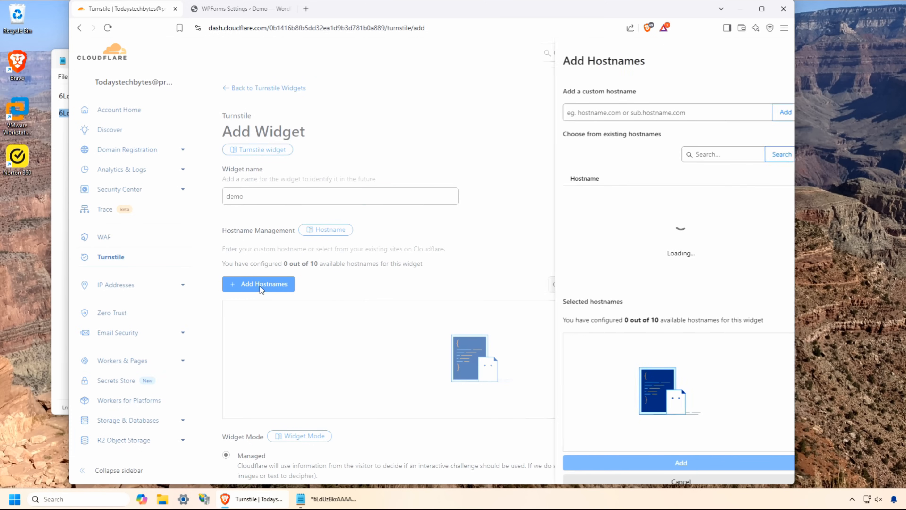
type("de")
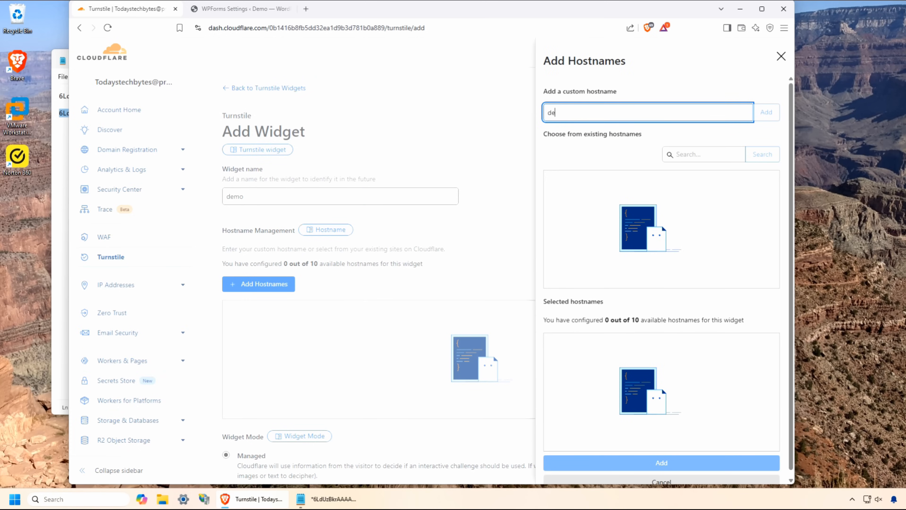
left_click(766, 113)
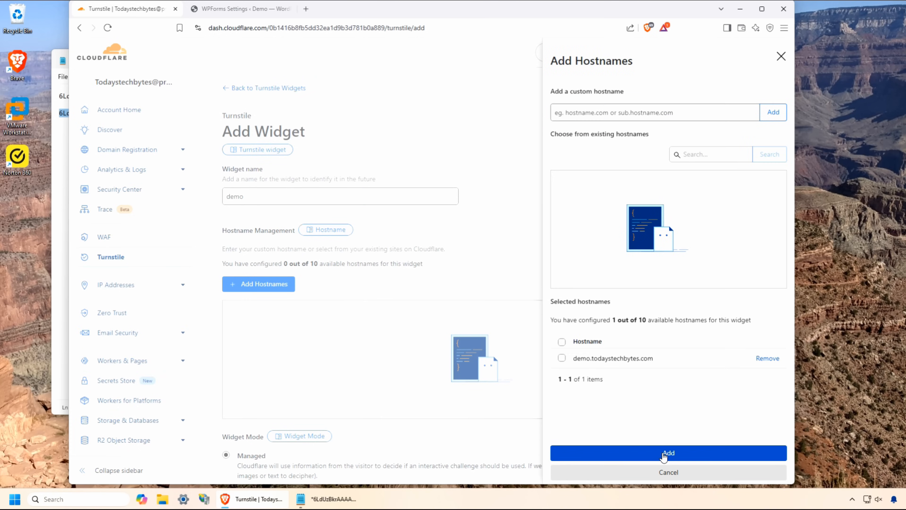
left_click(668, 452)
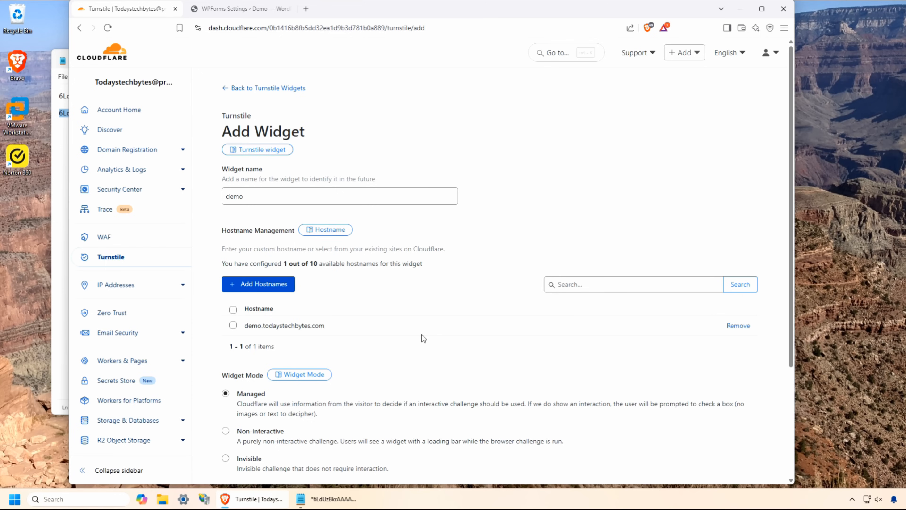
- Create the Turnstile widget to get its site and secret keys
scroll("down", 3)
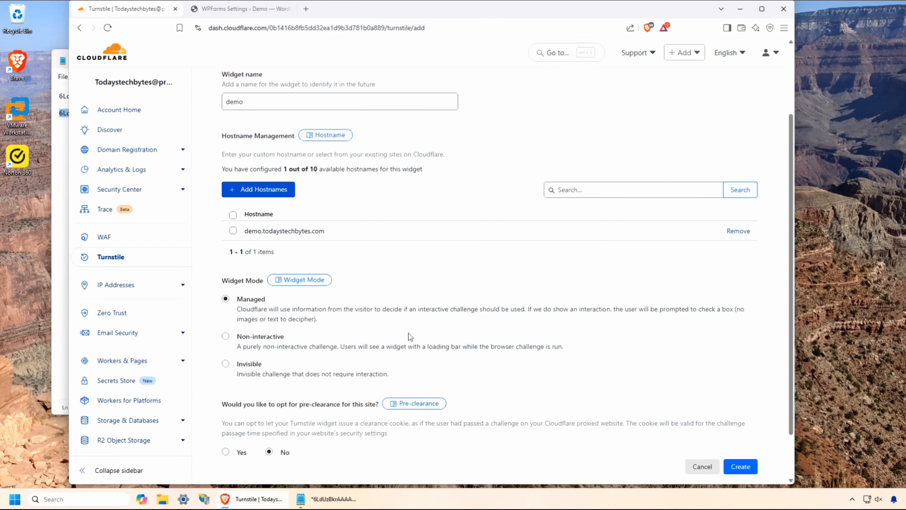
left_click(740, 466)
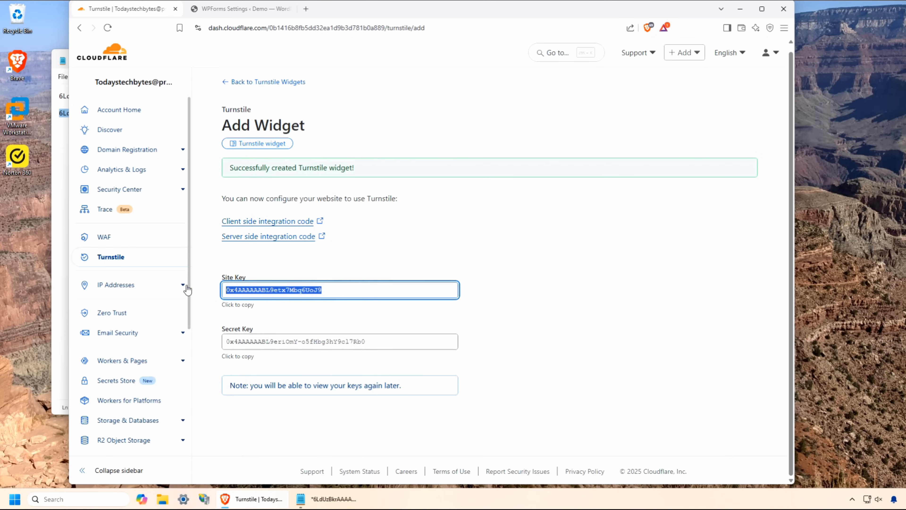
left_click(240, 8)
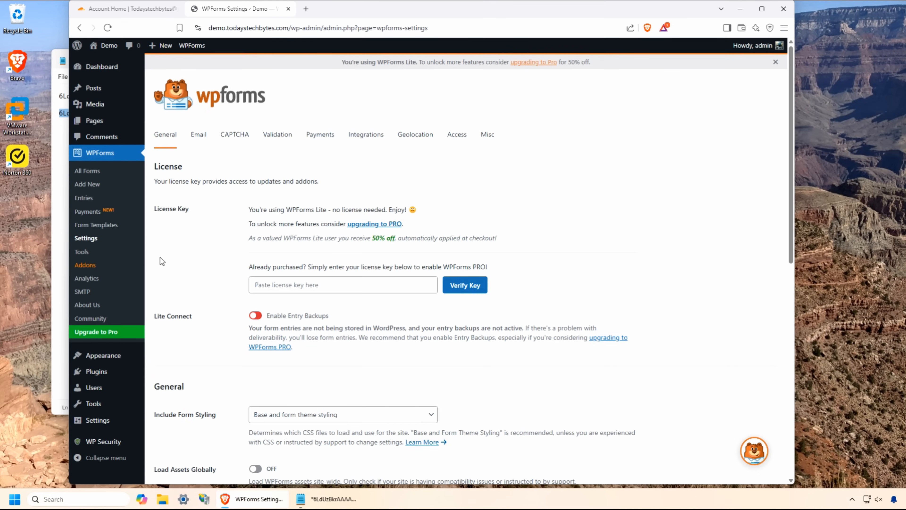
- Save Cloudflare Turnstile with its keys as the WPForms CAPTCHA and view the Contact page
left_click(234, 134)
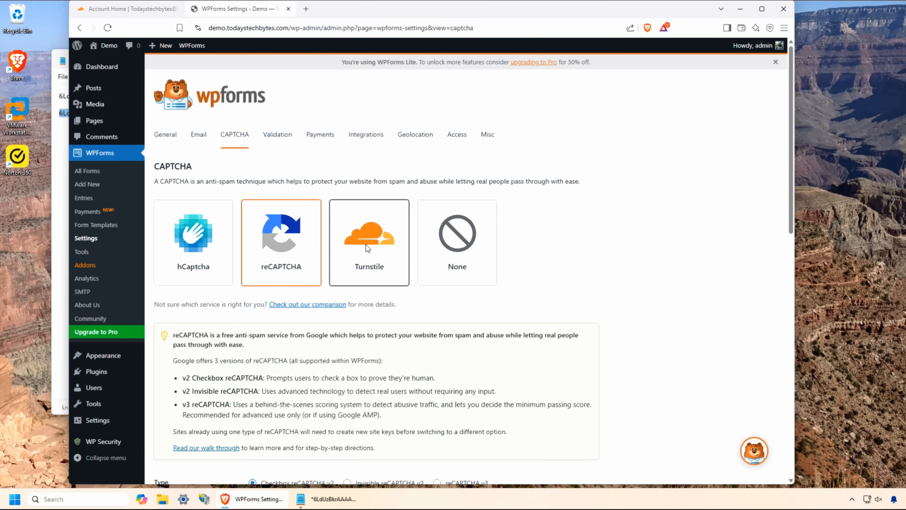
left_click(368, 237)
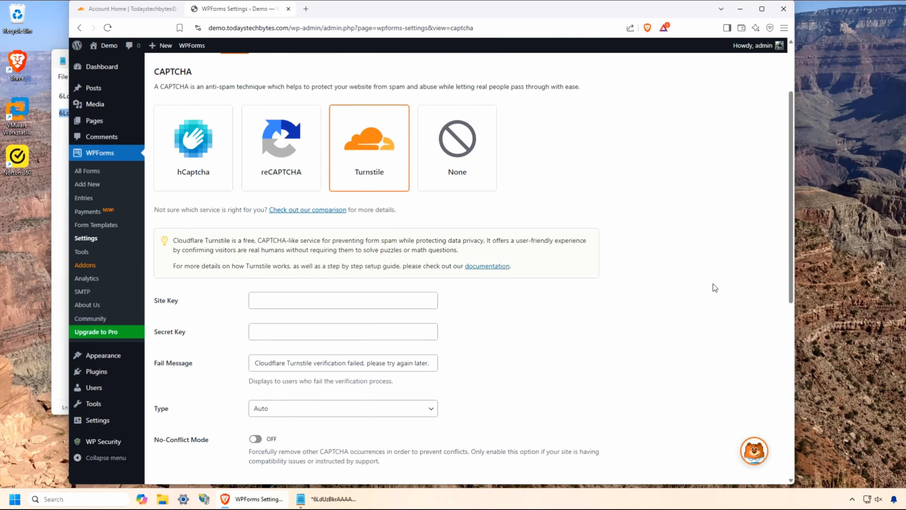
left_click(193, 147)
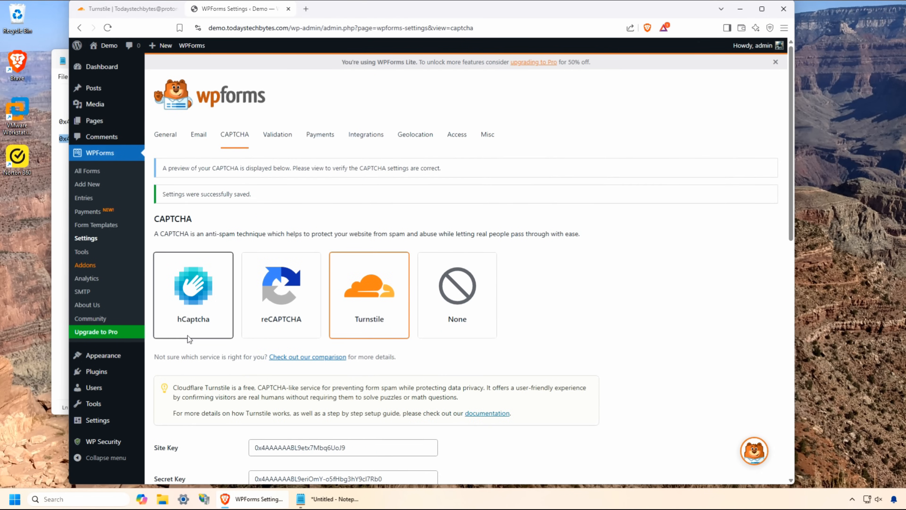
left_click(353, 9)
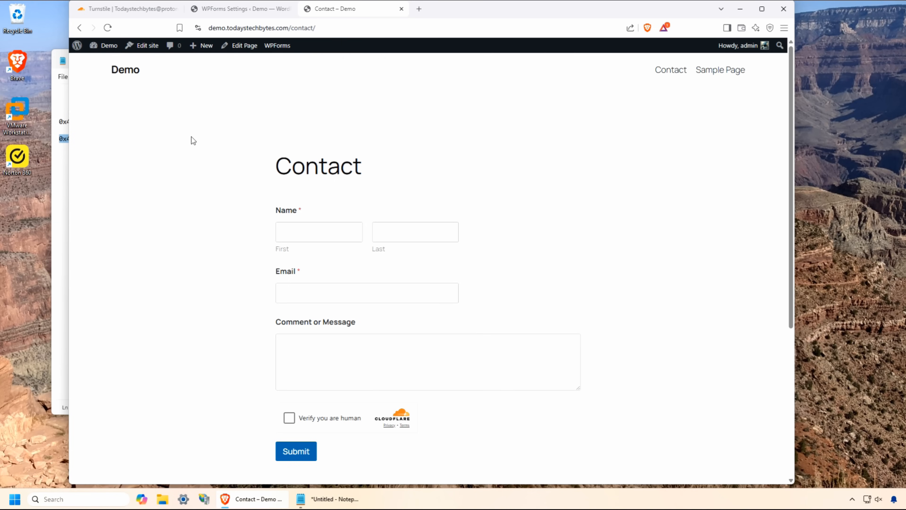
- Pass the Turnstile check on the Contact form, then go to WP Security's brute-force CAPTCHA settings
left_click(289, 417)
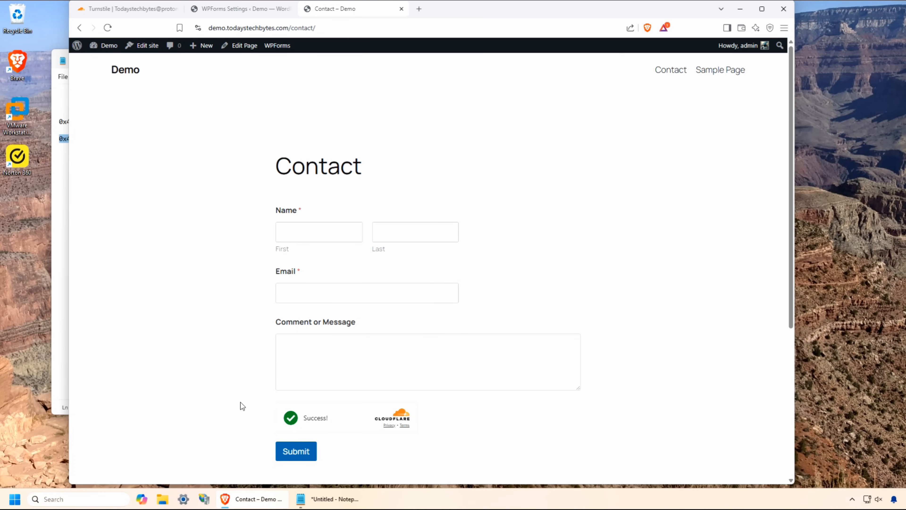
left_click(296, 451)
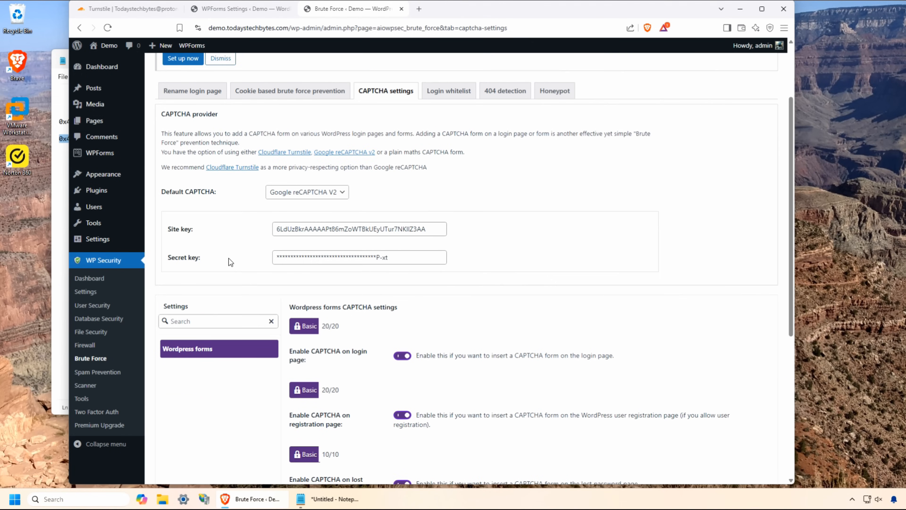
- Set the Default CAPTCHA to Cloudflare Turnstile in WP Security's brute-force settings
left_click(307, 191)
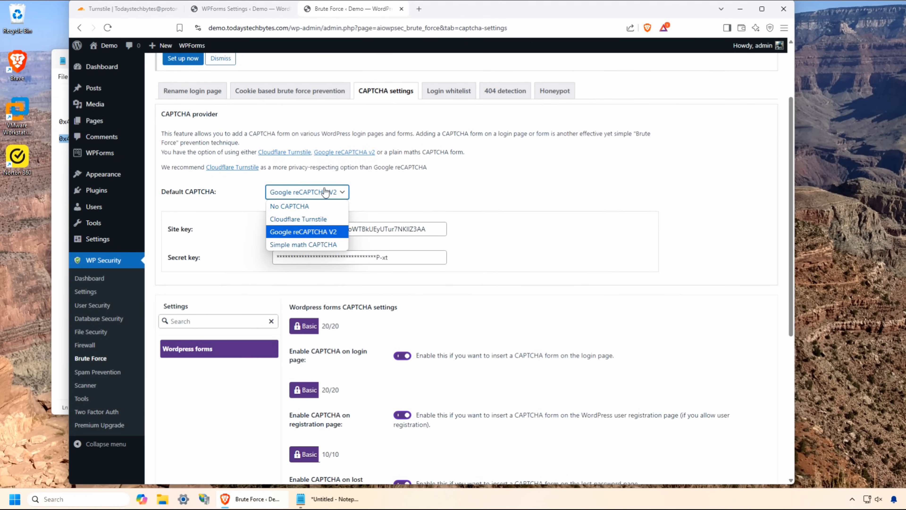
left_click(299, 219)
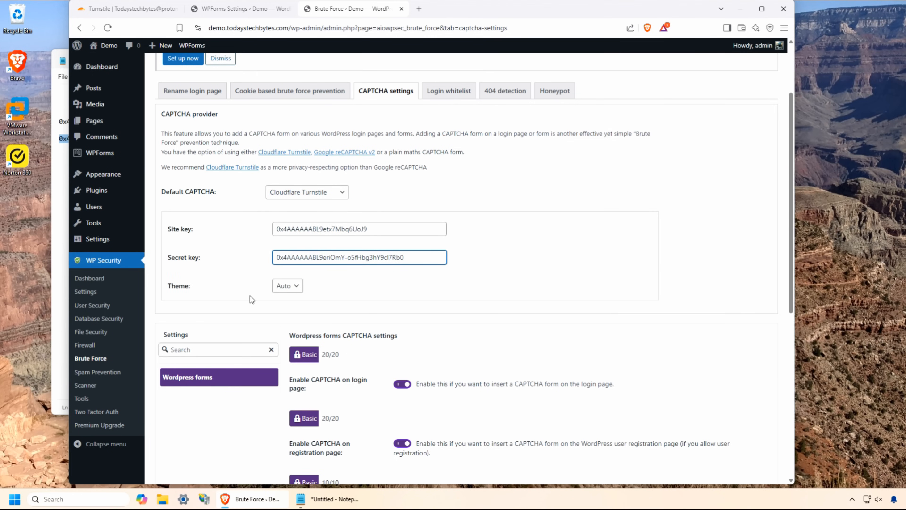
scroll("down", 3)
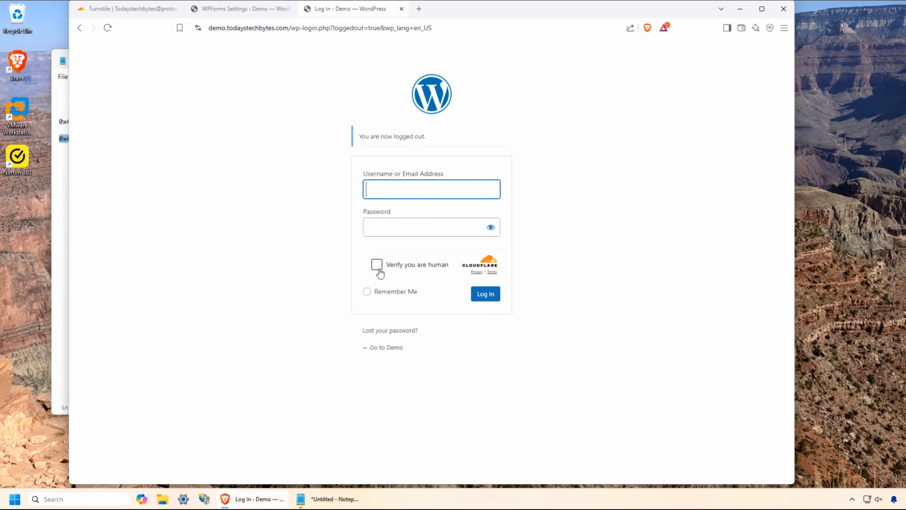
- Sign in as TTBAdmin on wp-login after passing the Turnstile check, reaching the WP Security dashboard
left_click(376, 265)
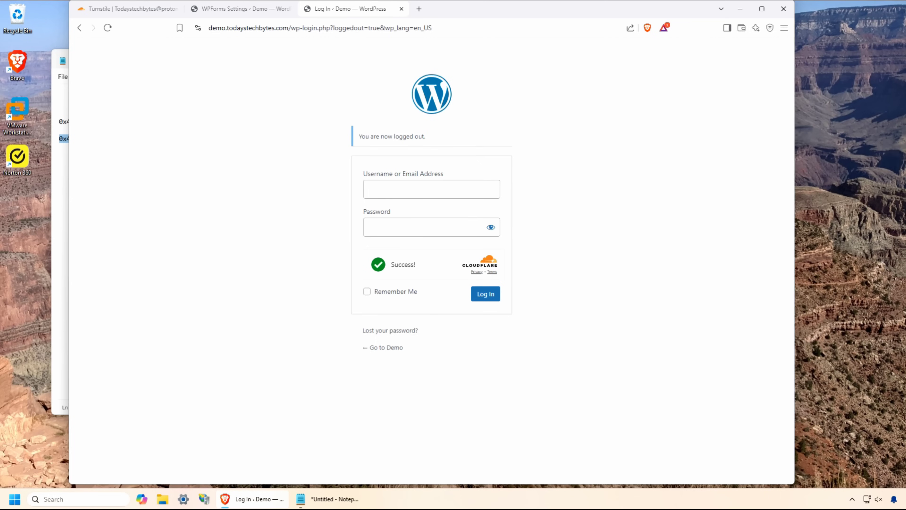
type("TTBAdmin")
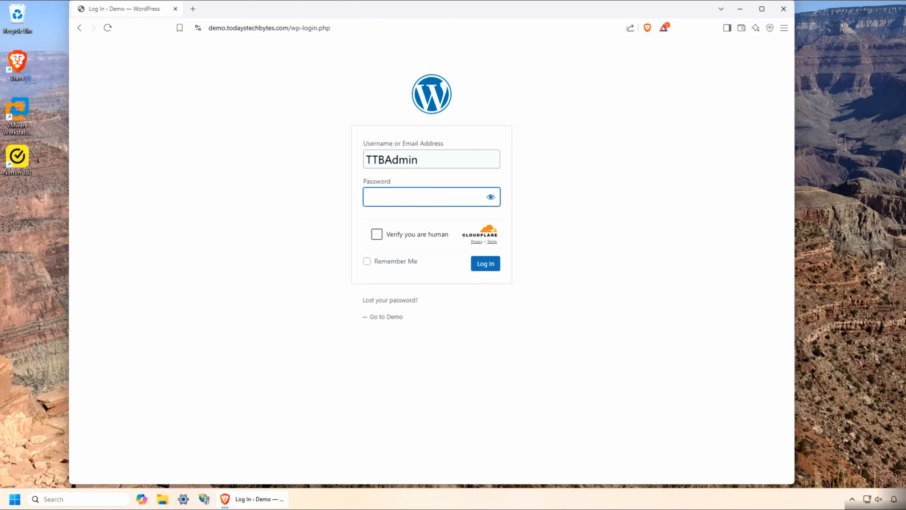
type("password")
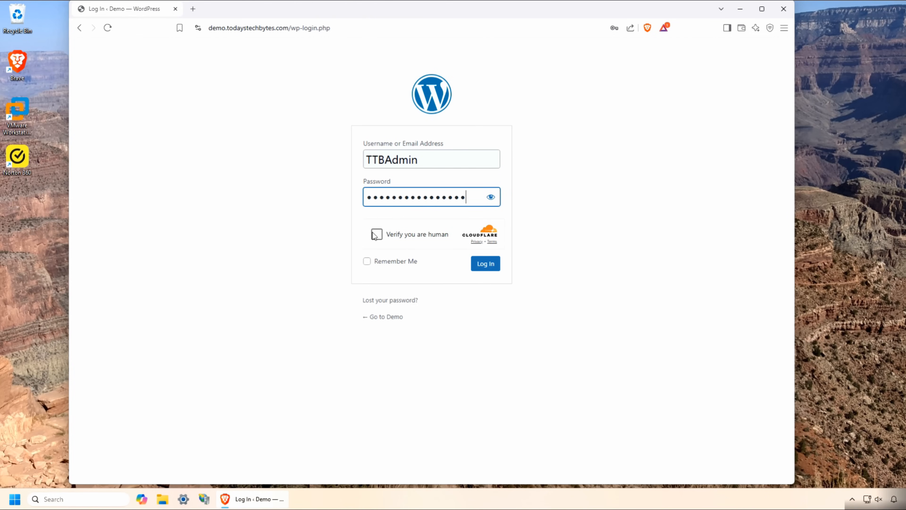
left_click(376, 234)
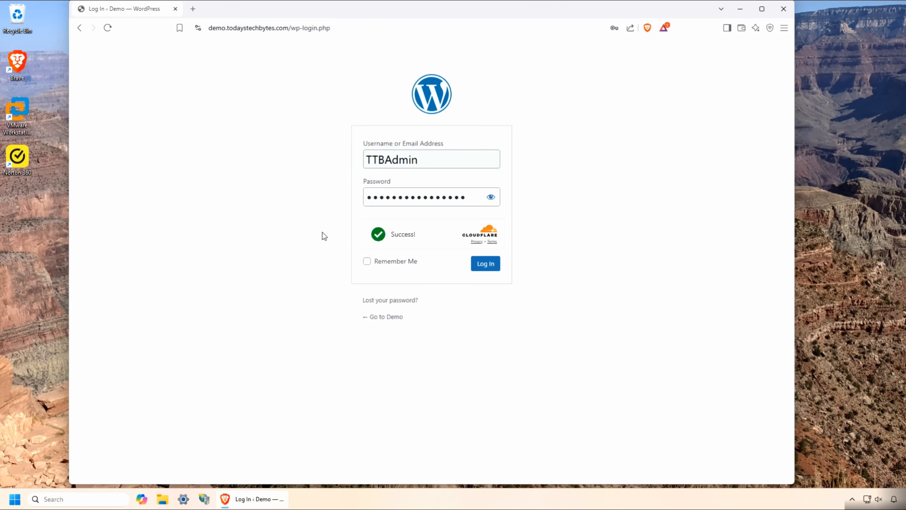
mouse_move(428, 259)
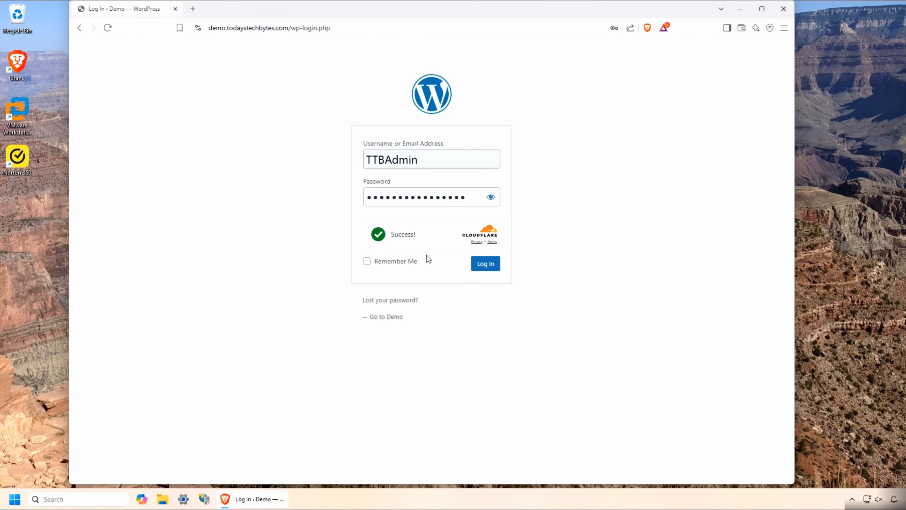
left_click(485, 263)
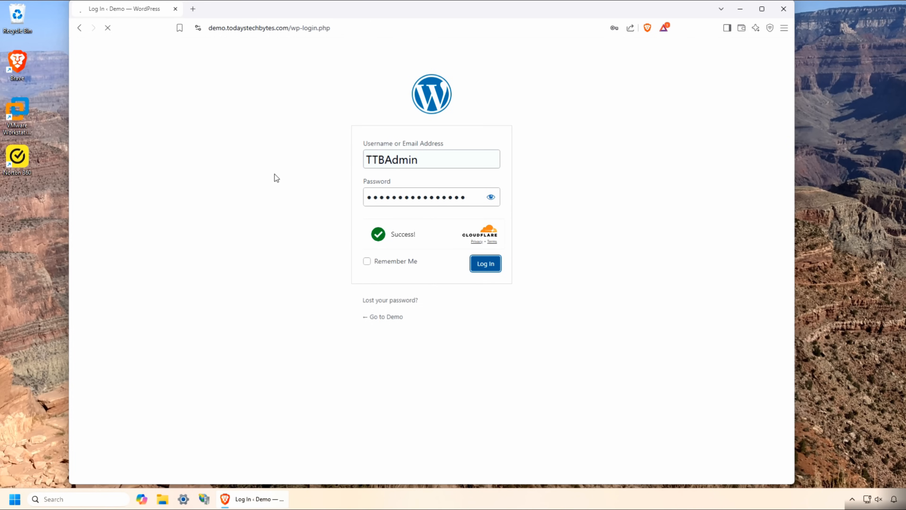
left_click(484, 263)
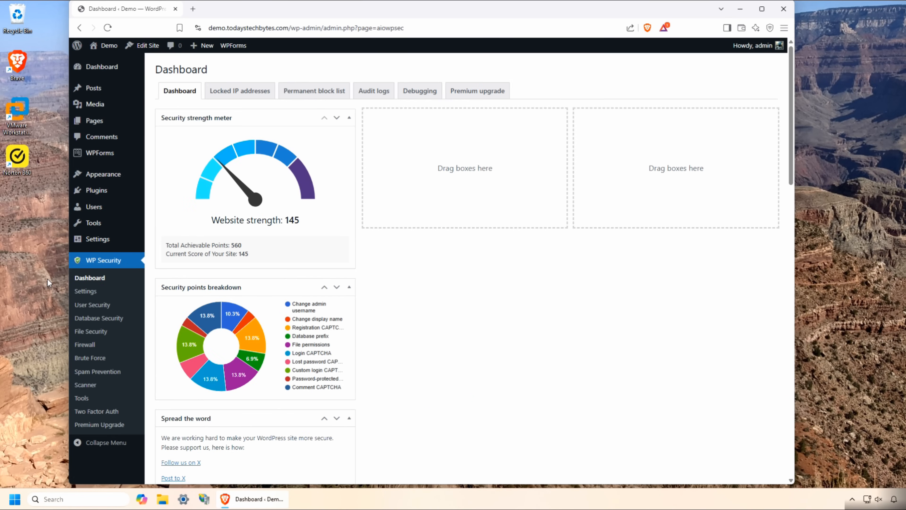
mouse_move(90, 358)
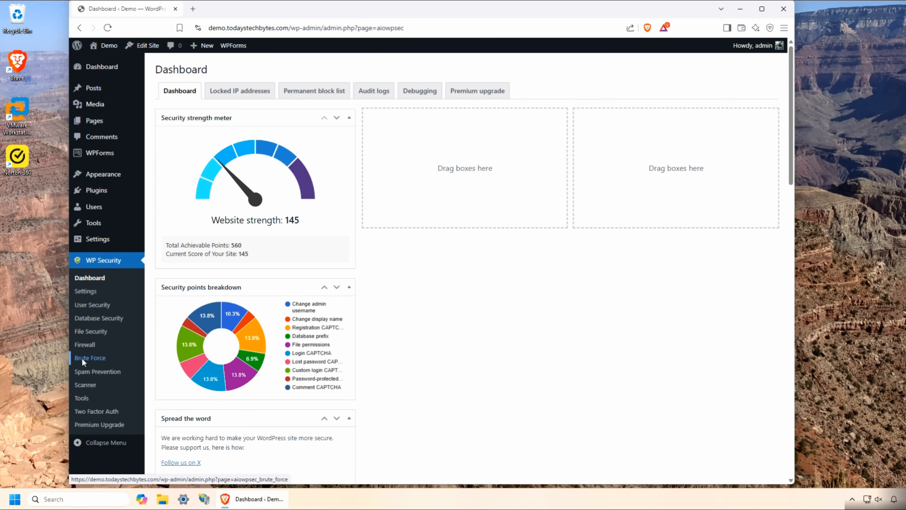
- Enable WP Security's Rename login page feature with the slug SecretLogin
left_click(90, 357)
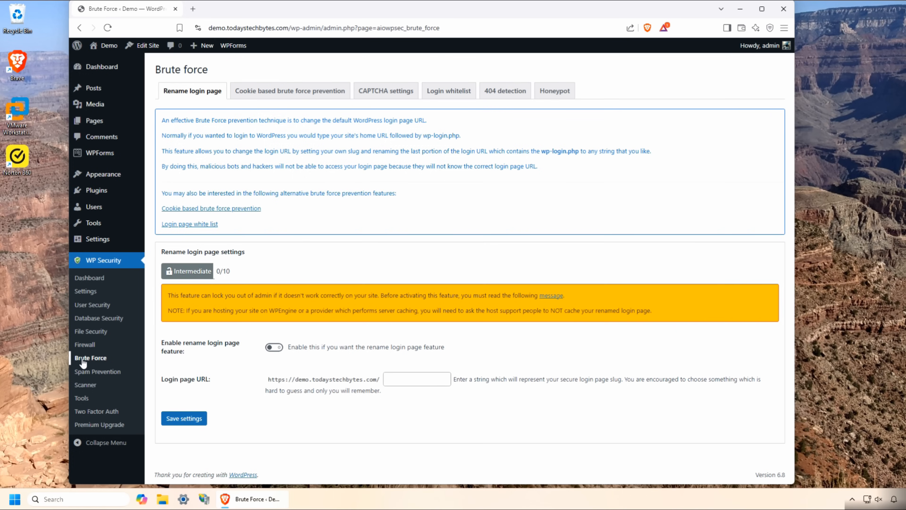
mouse_move(88, 364)
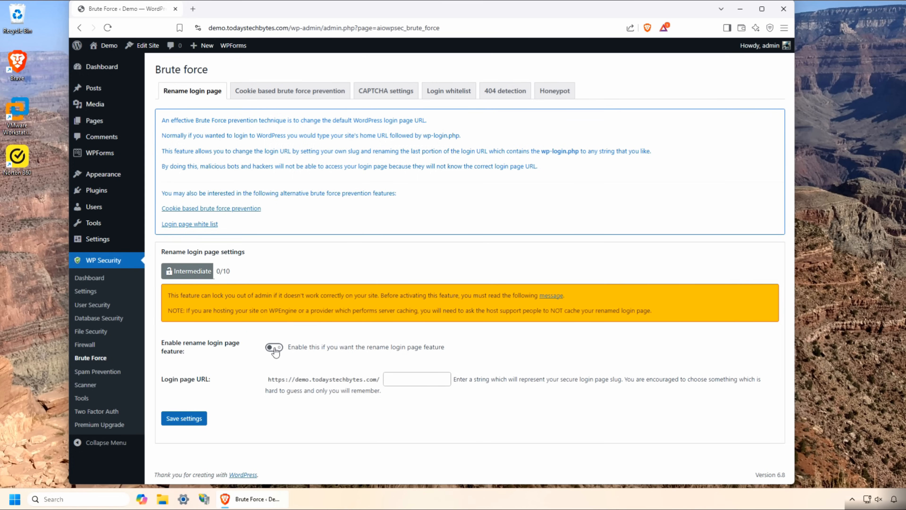
left_click(273, 348)
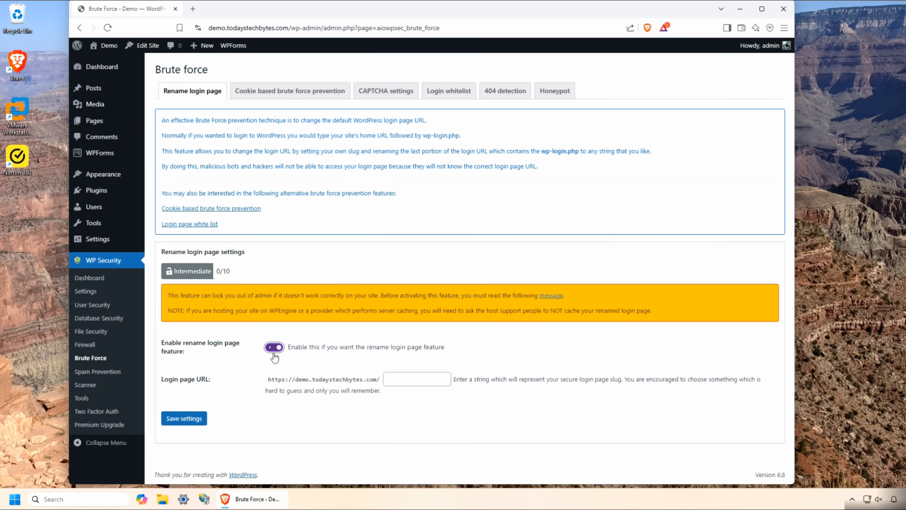
type("SecretLogin")
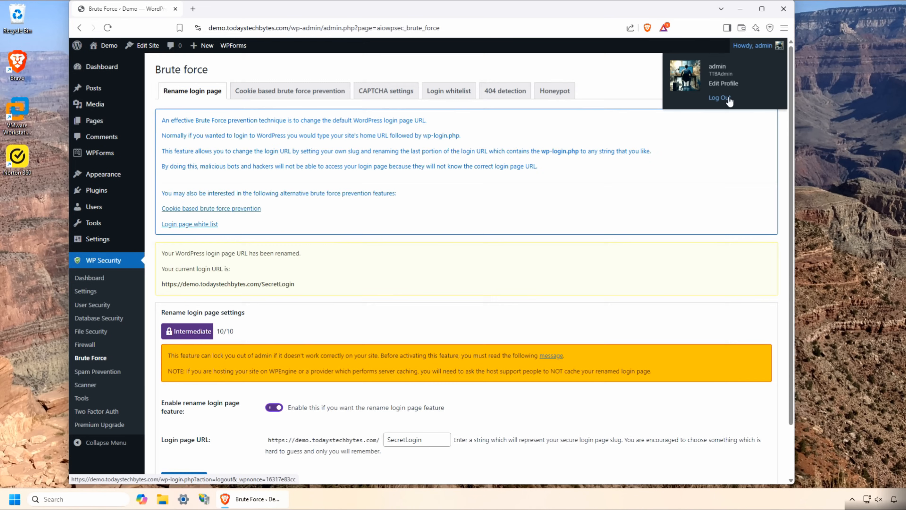
- Log out, then sign in at the SecretLogin address after passing Turnstile to reach the dashboard
left_click(719, 97)
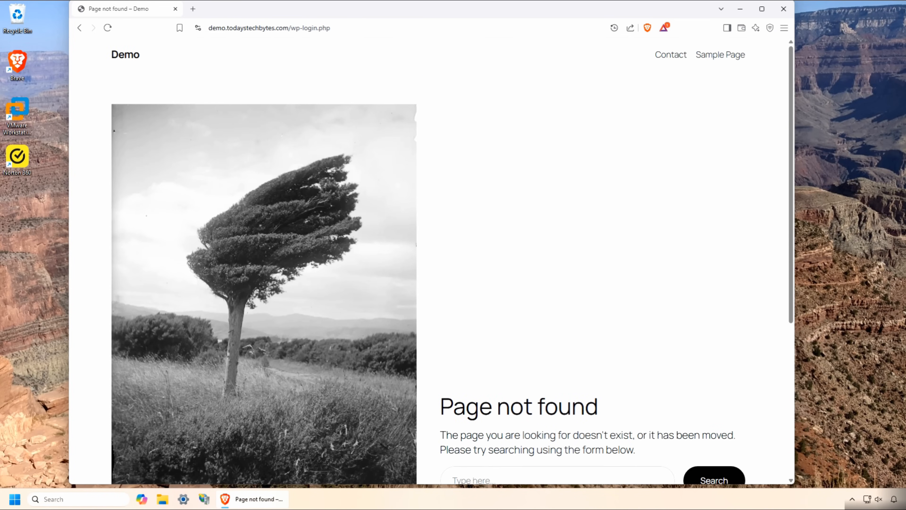
left_click(269, 28)
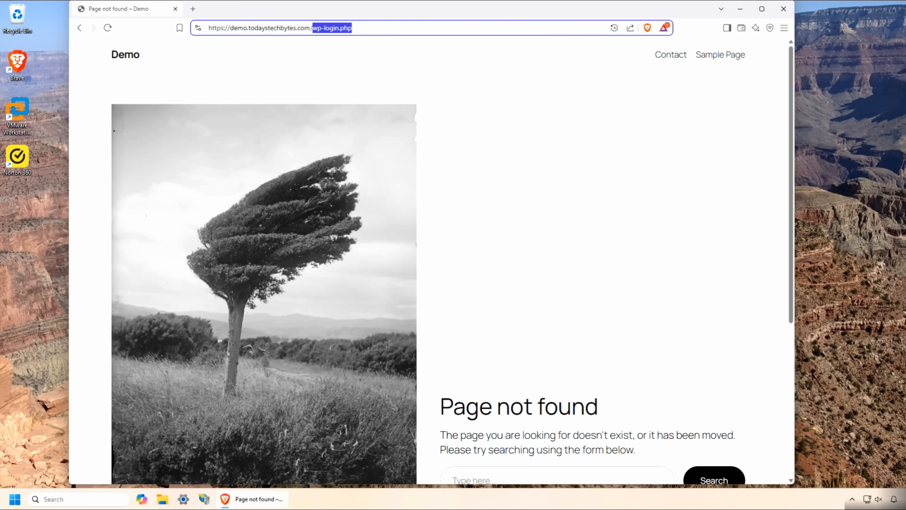
type("SecretLogin")
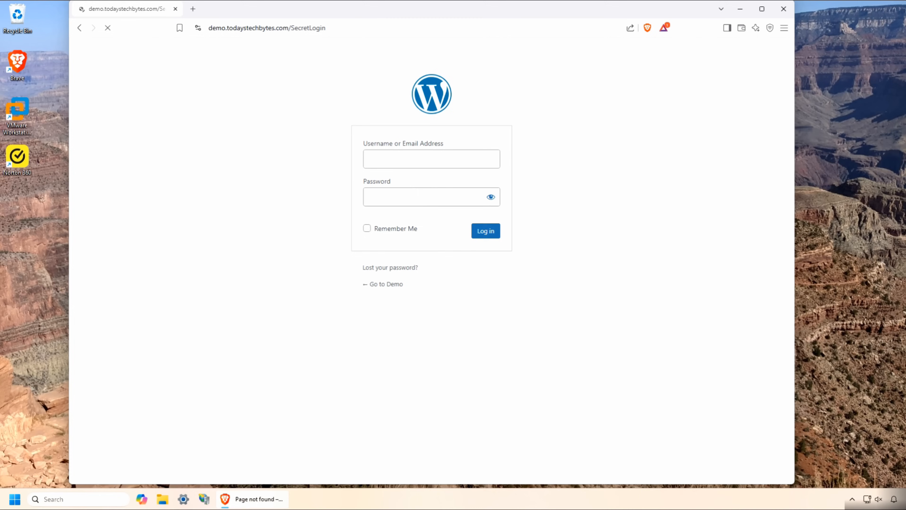
left_click(430, 159)
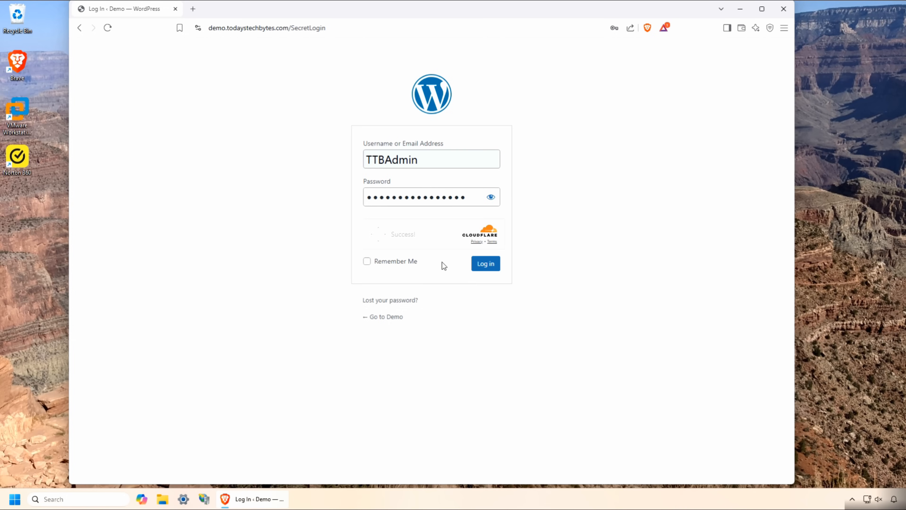
left_click(485, 263)
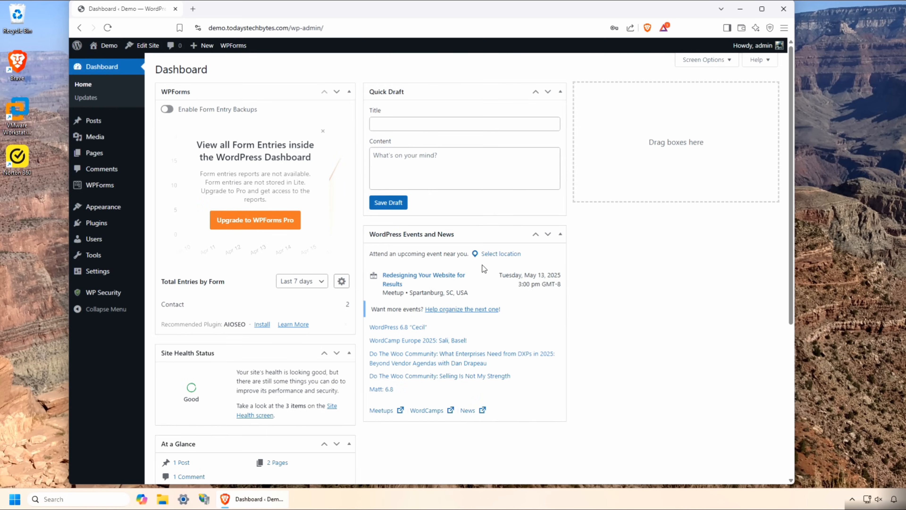